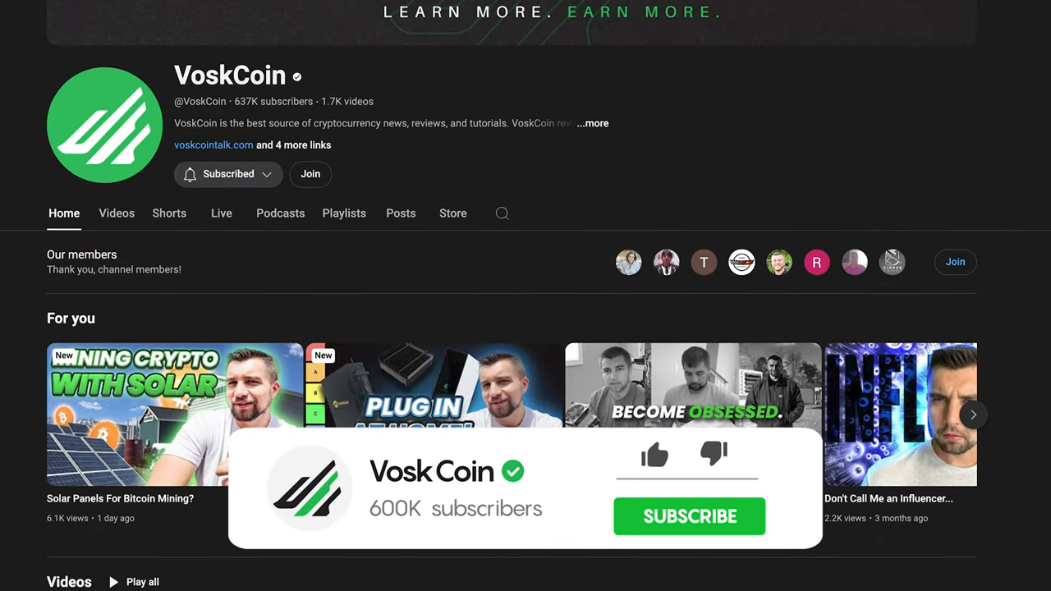
# Scroll through the pool page before switching to the miner profitability list.
pyautogui.scroll(-3)
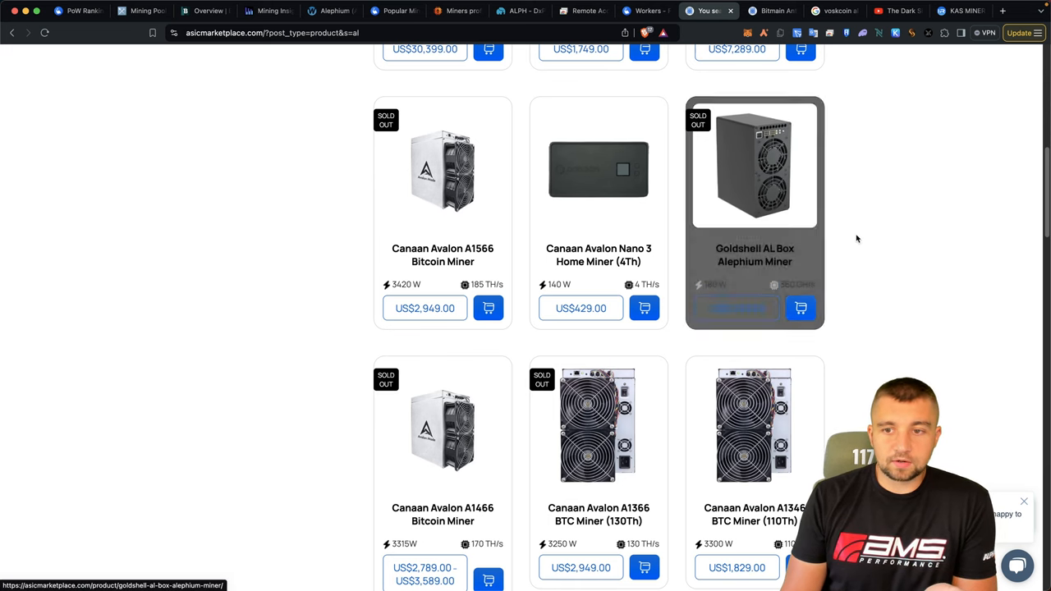
pyautogui.scroll(3)
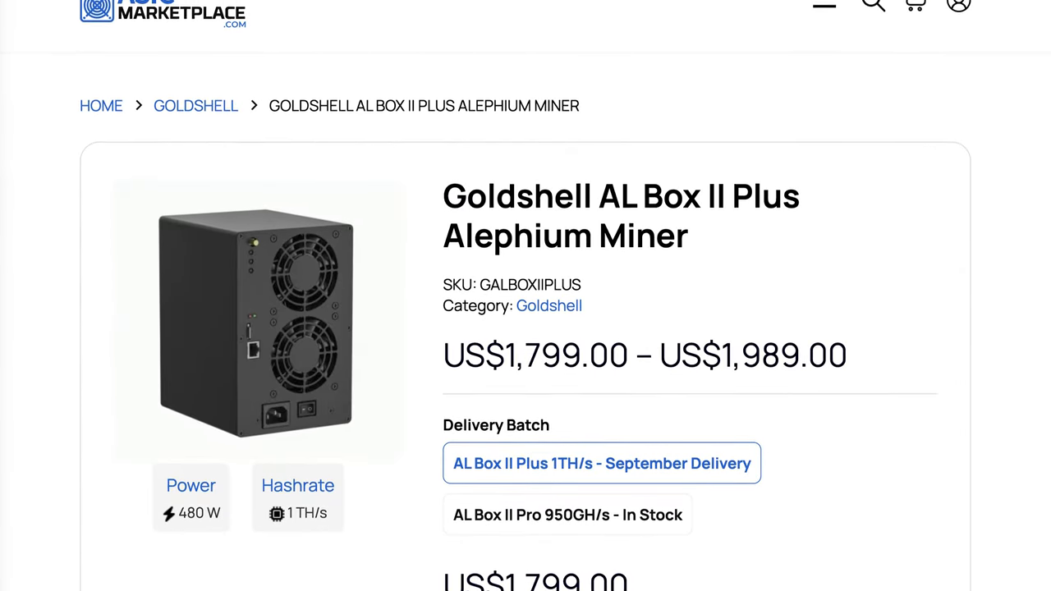
pyautogui.scroll(-3)
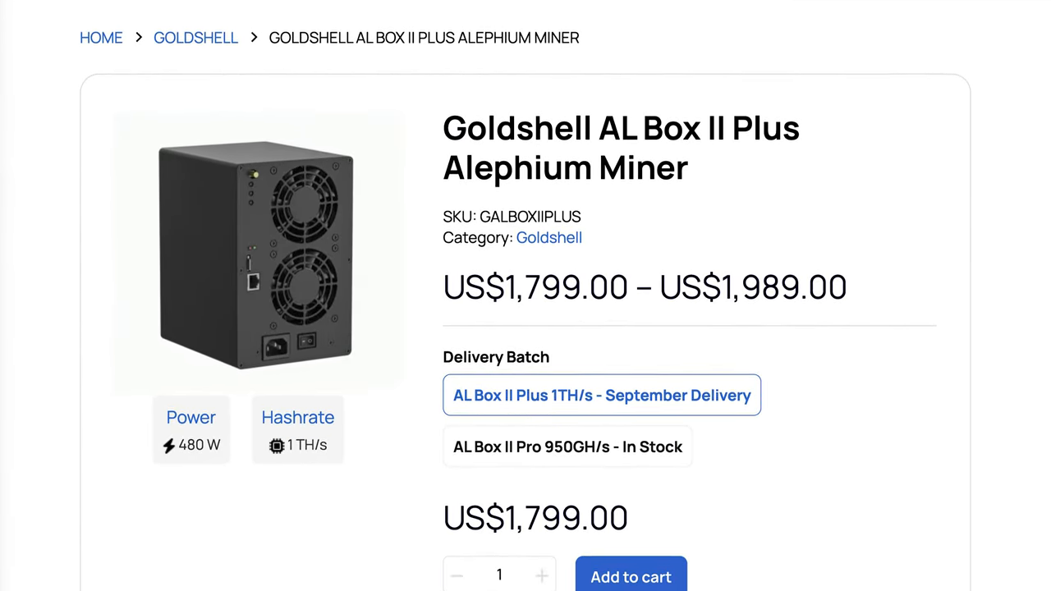
pyautogui.scroll(-3)
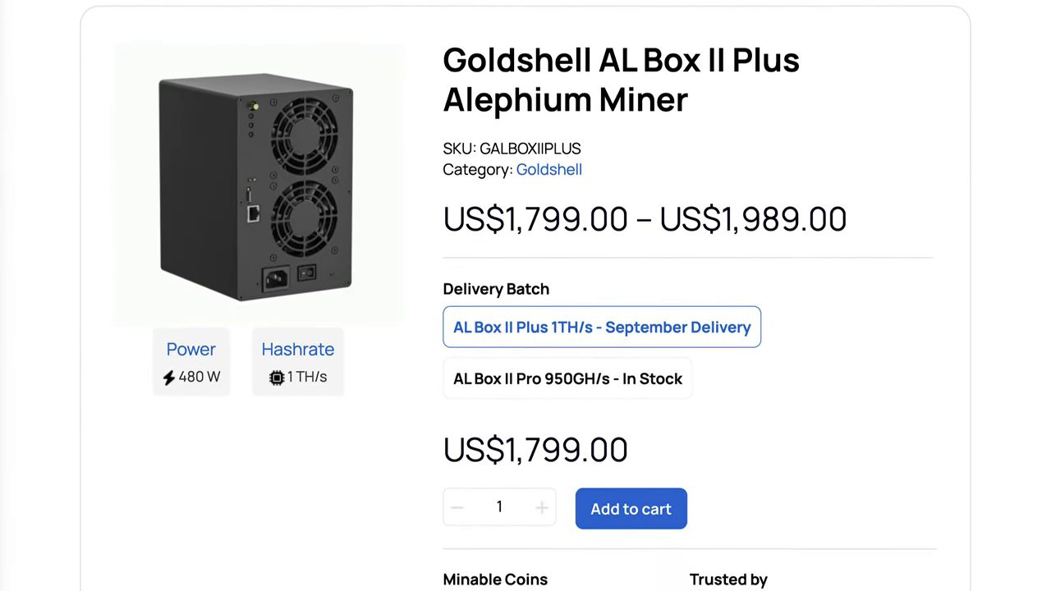
pyautogui.scroll(-3)
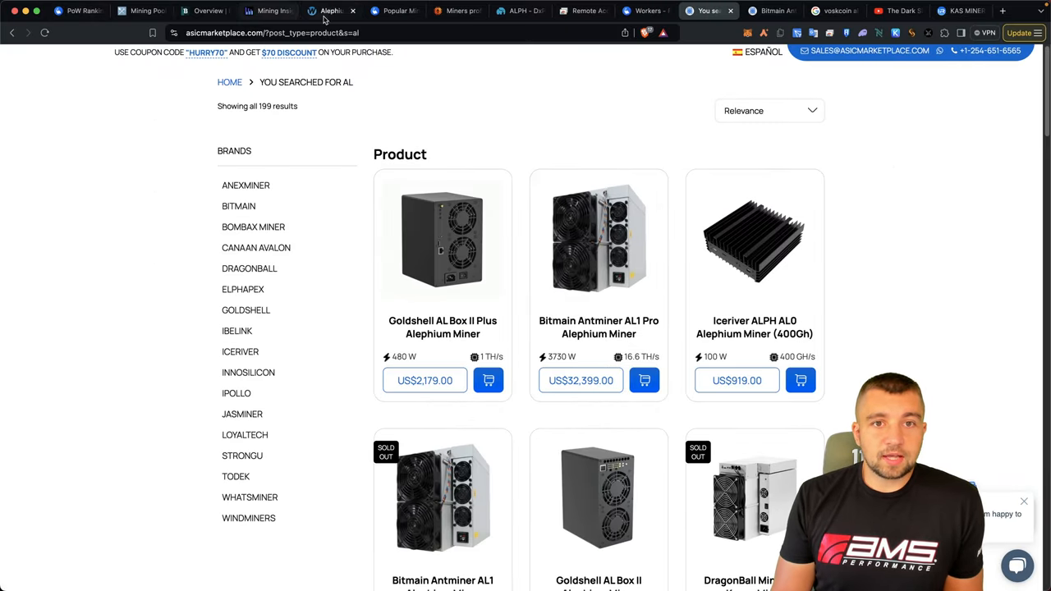
# Show F2Pool's miner profitability table led by Antminer AL1 and search for 'goldshell'.
pyautogui.click(394, 10)
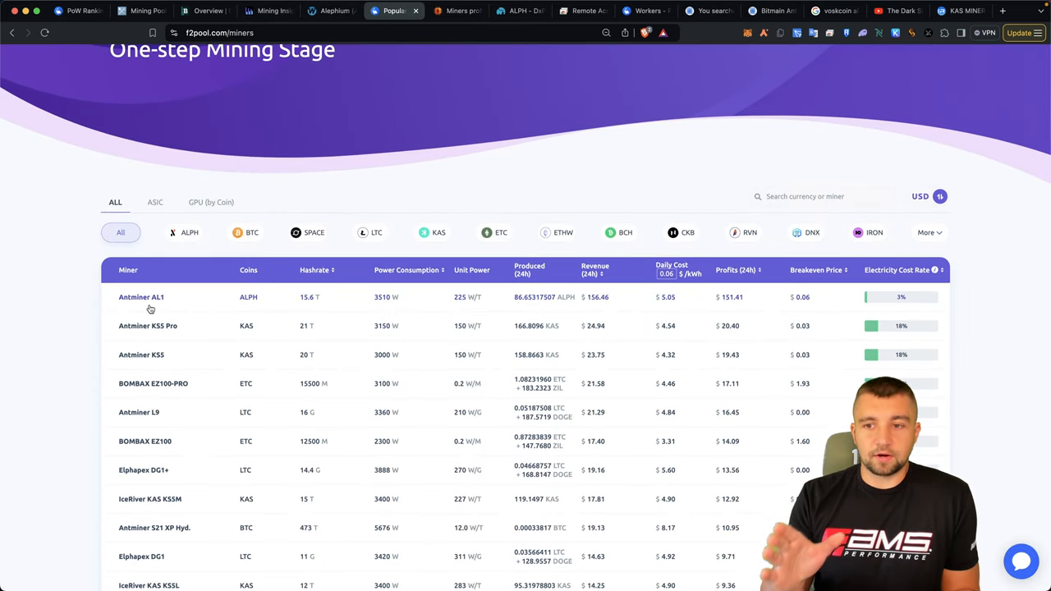
pyautogui.write('goldshell')
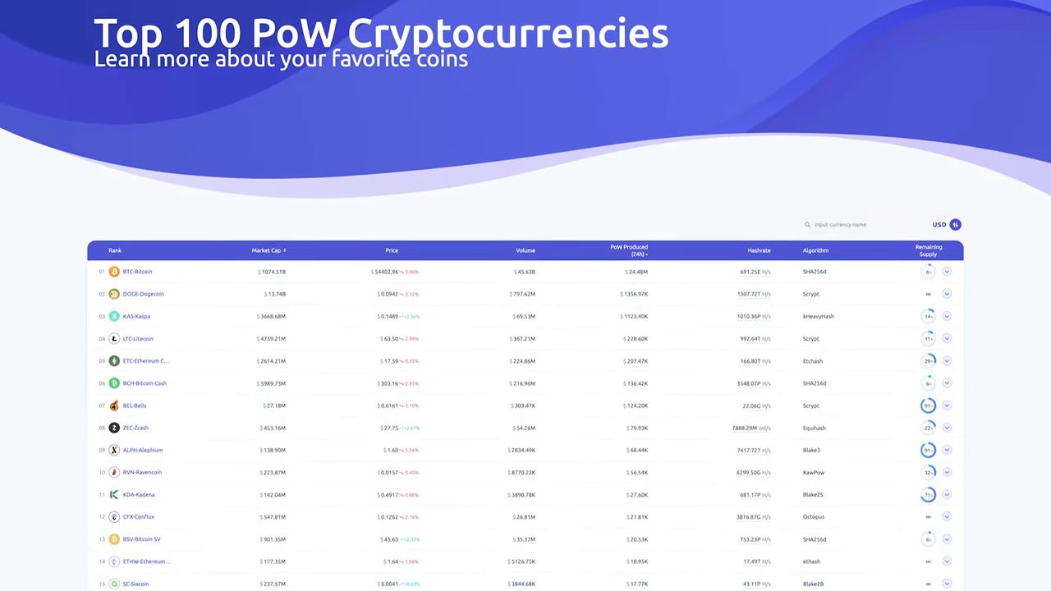
# Scroll the Top 100 PoW ranking to Alephium and open its WhatToMine calculator page.
pyautogui.scroll(-3)
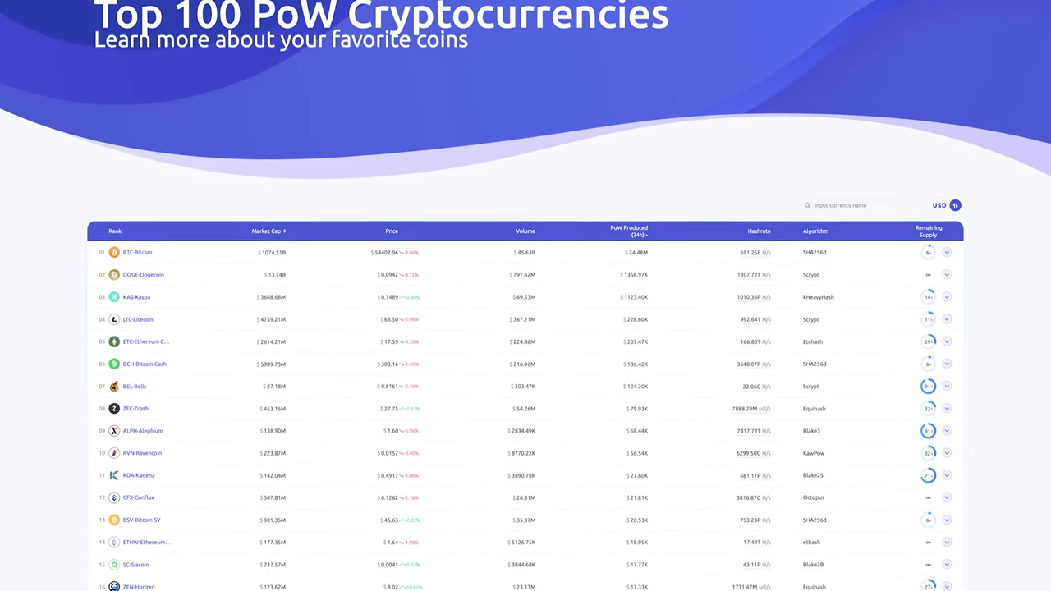
pyautogui.scroll(-3)
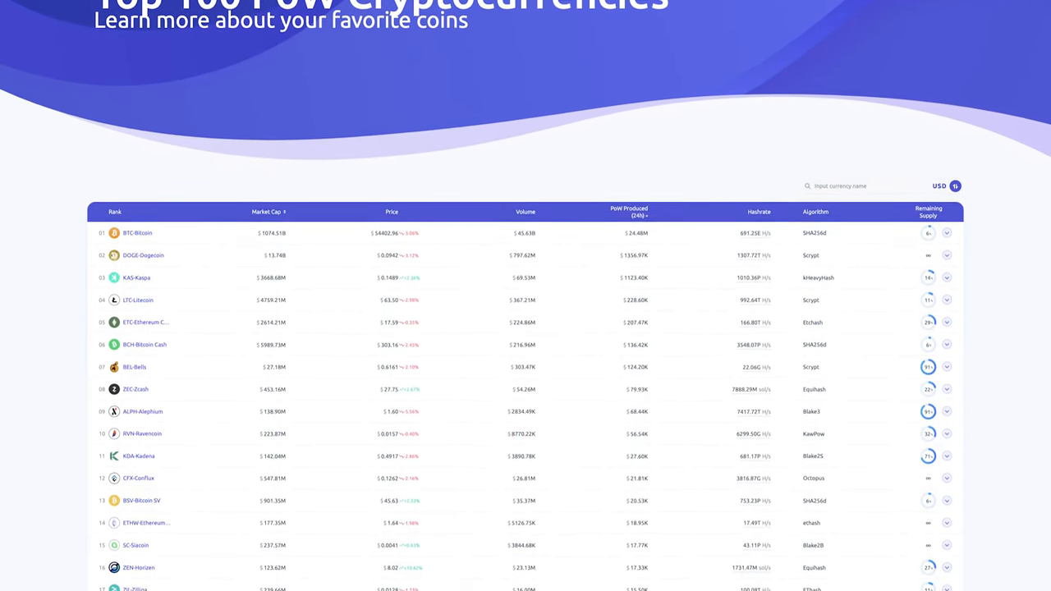
pyautogui.scroll(-3)
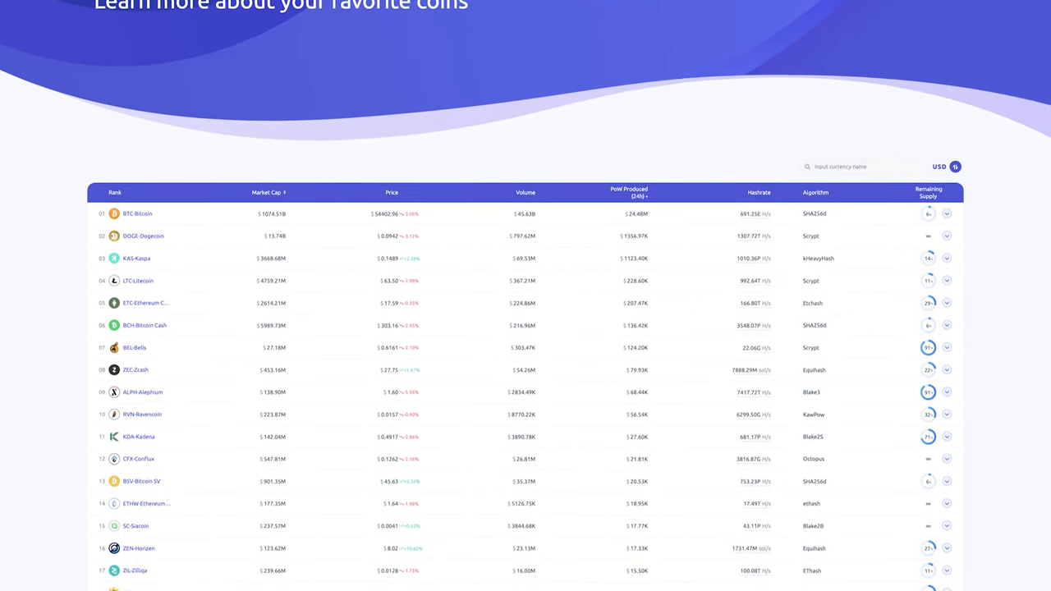
pyautogui.scroll(-3)
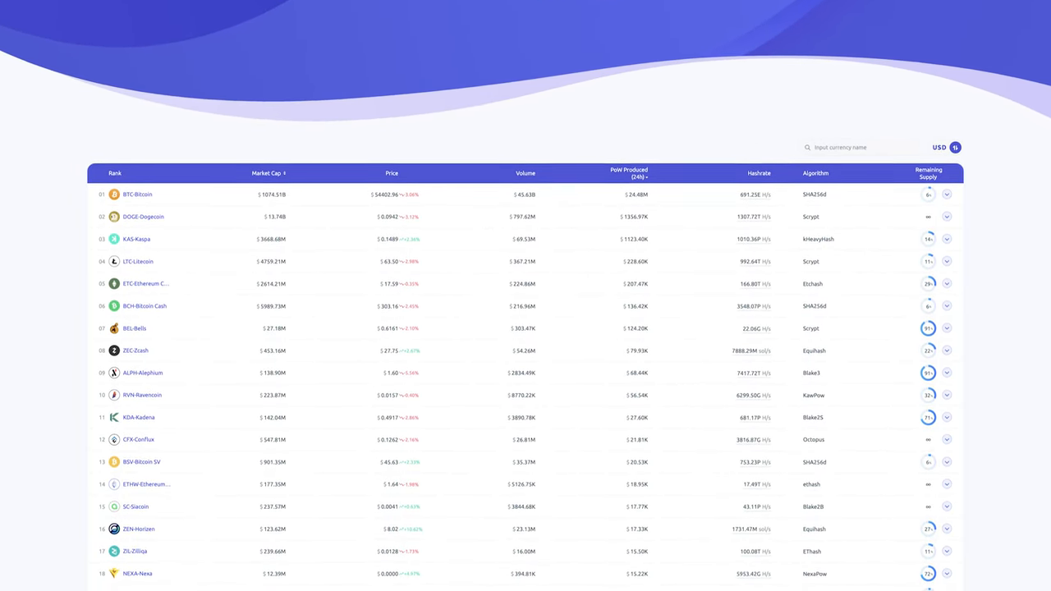
pyautogui.scroll(-3)
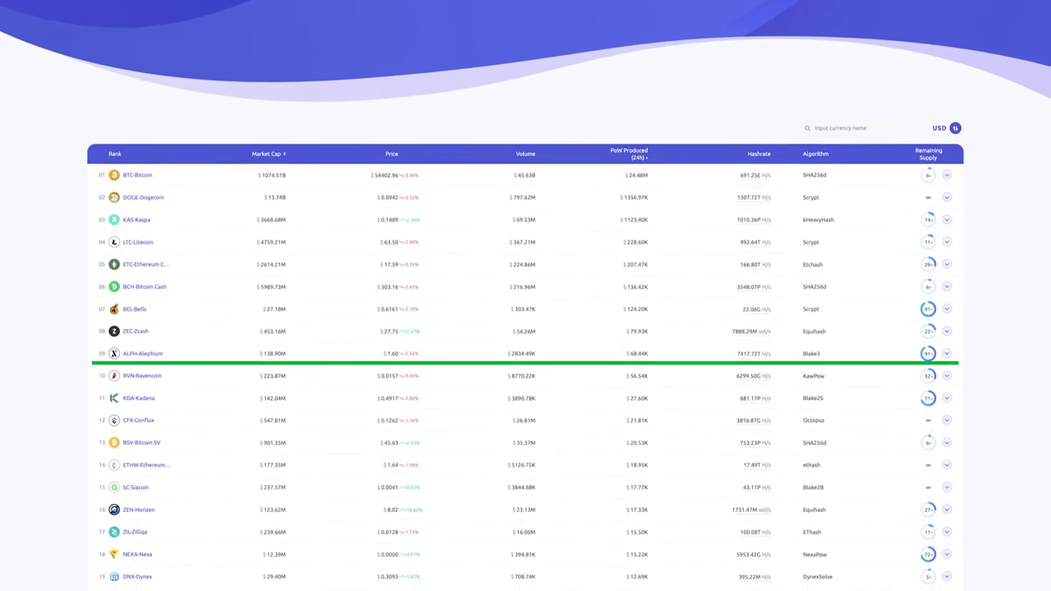
pyautogui.click(141, 353)
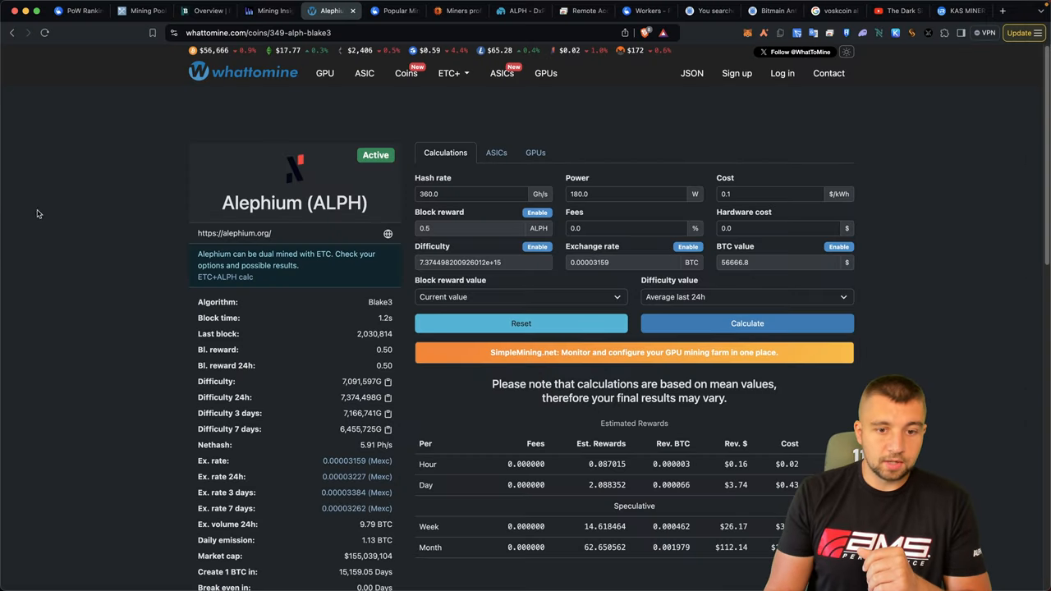
pyautogui.moveTo(59, 358)
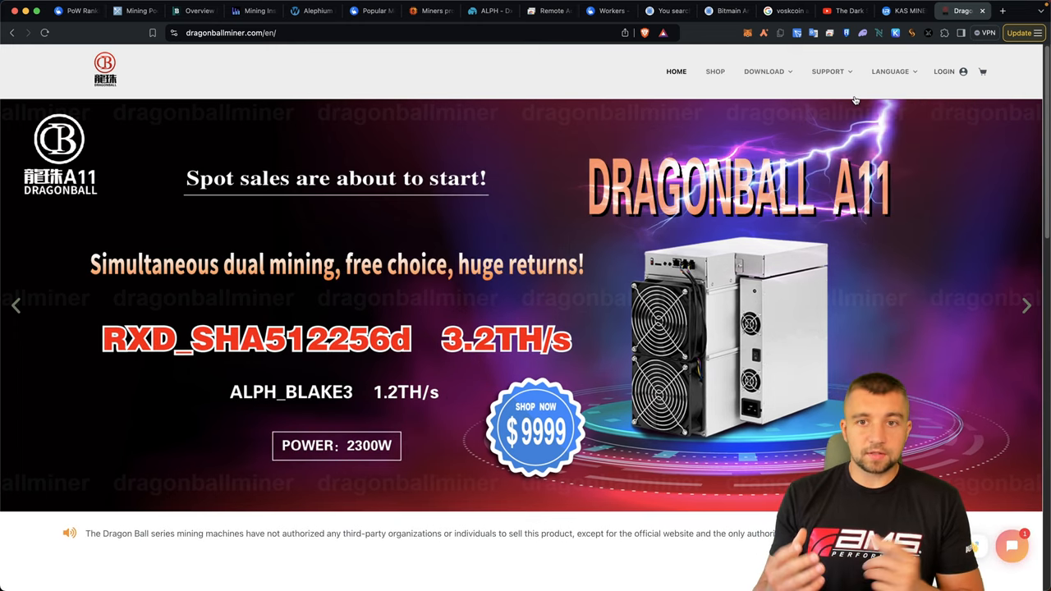
pyautogui.moveTo(430, 403)
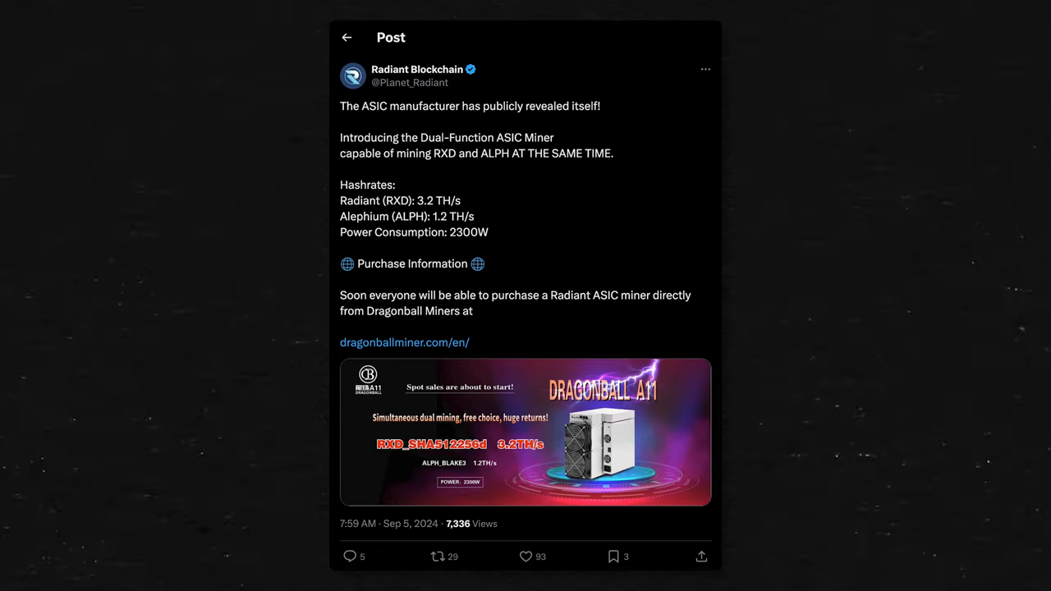
# View the Dragonball A11 dual-mining banner and switch to its ASIC Marketplace listing.
pyautogui.click(404, 343)
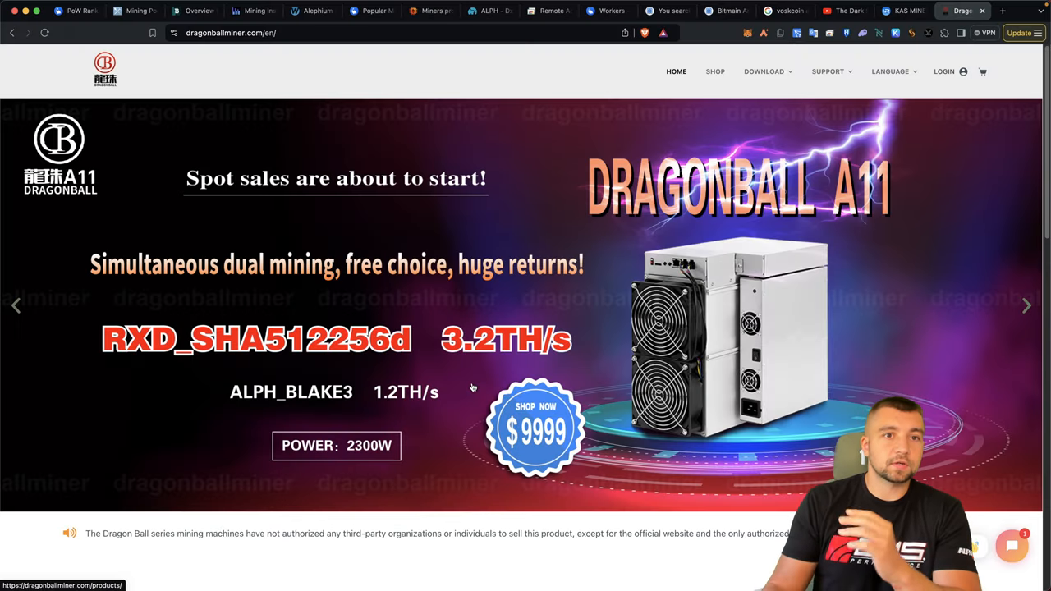
pyautogui.click(74, 10)
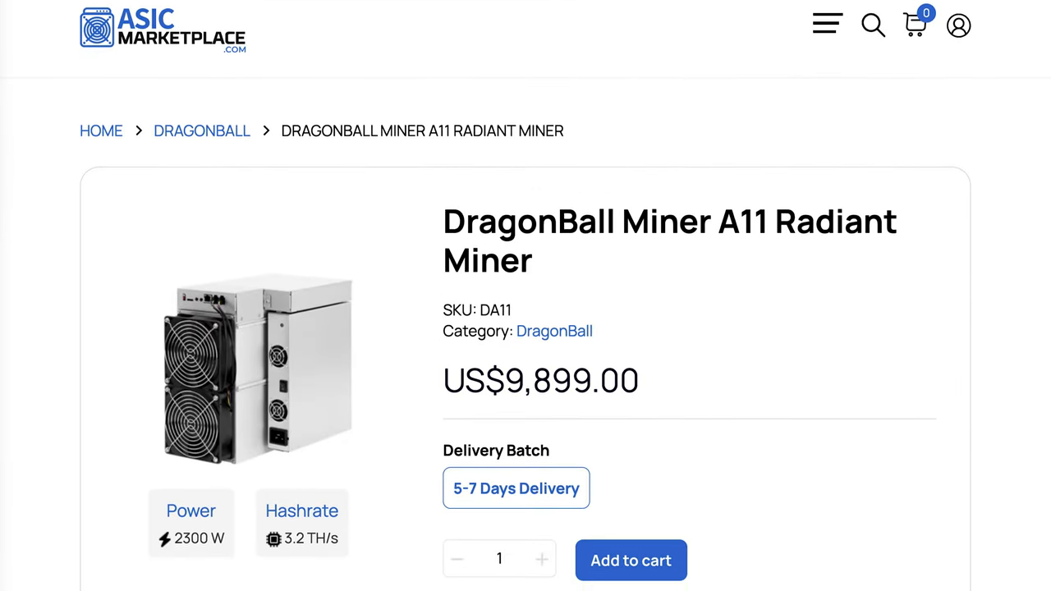
# Scroll through the DragonBall Miner A11 Radiant Miner listing priced US$9,899.
pyautogui.scroll(-3)
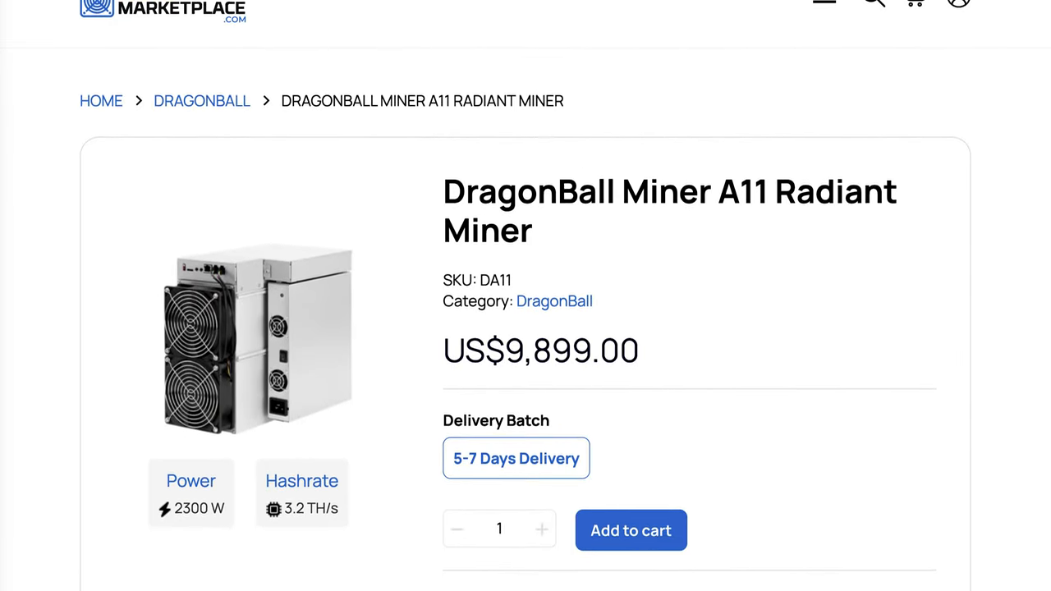
pyautogui.scroll(-3)
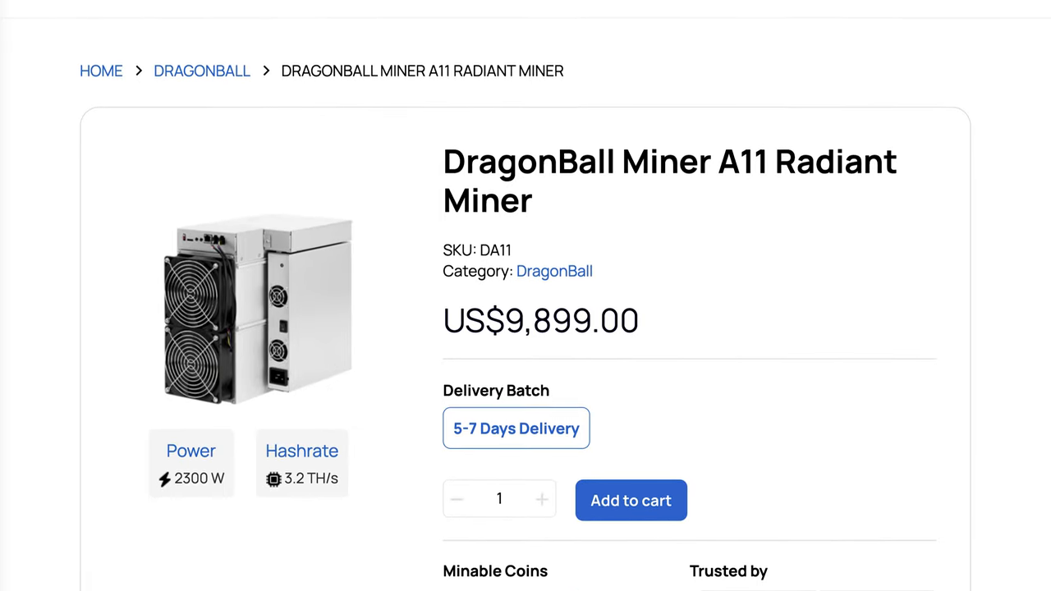
pyautogui.scroll(-3)
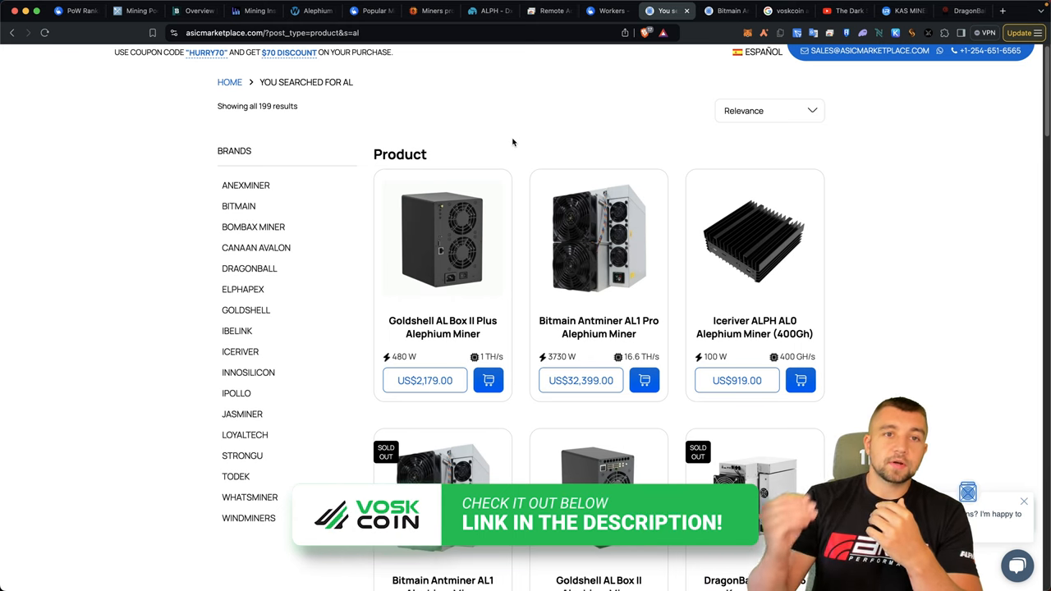
pyautogui.moveTo(401, 138)
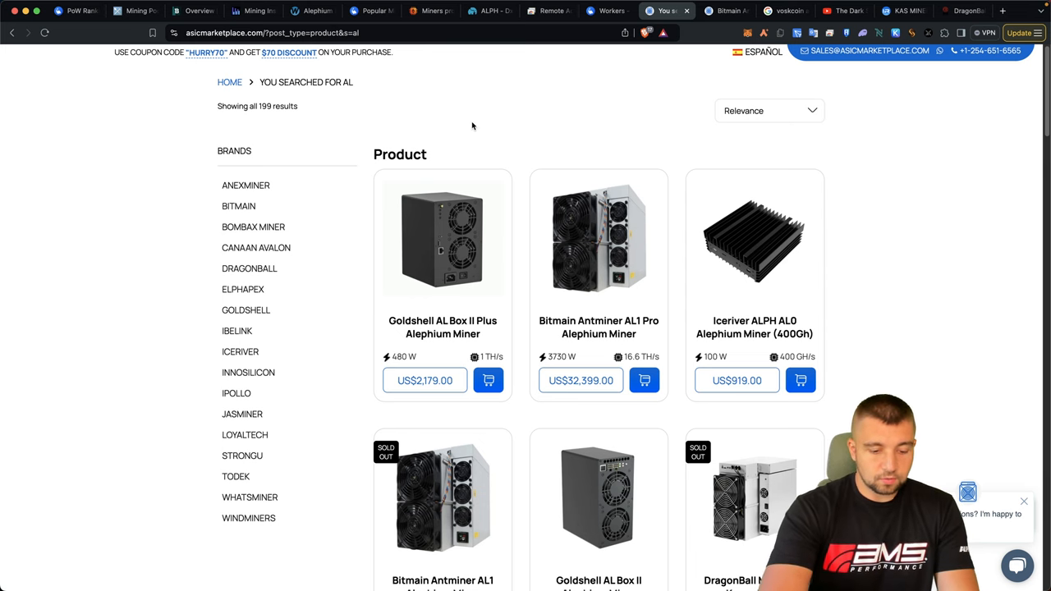
# Open the BITMAIN Shop in a new tab and browse its miner product grid.
pyautogui.press('cmd+f')
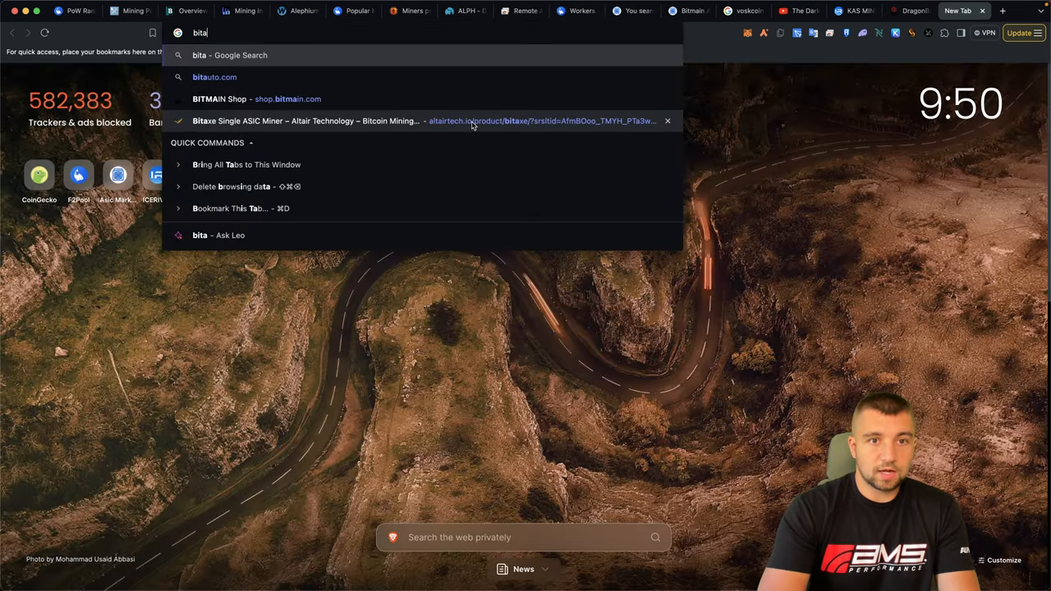
pyautogui.click(255, 99)
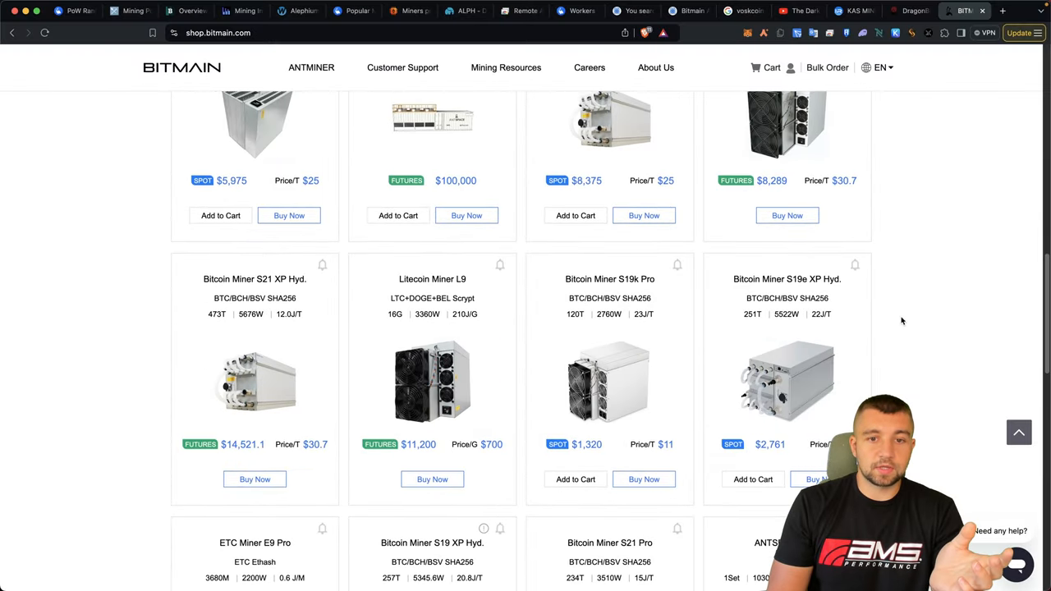
pyautogui.scroll(-3)
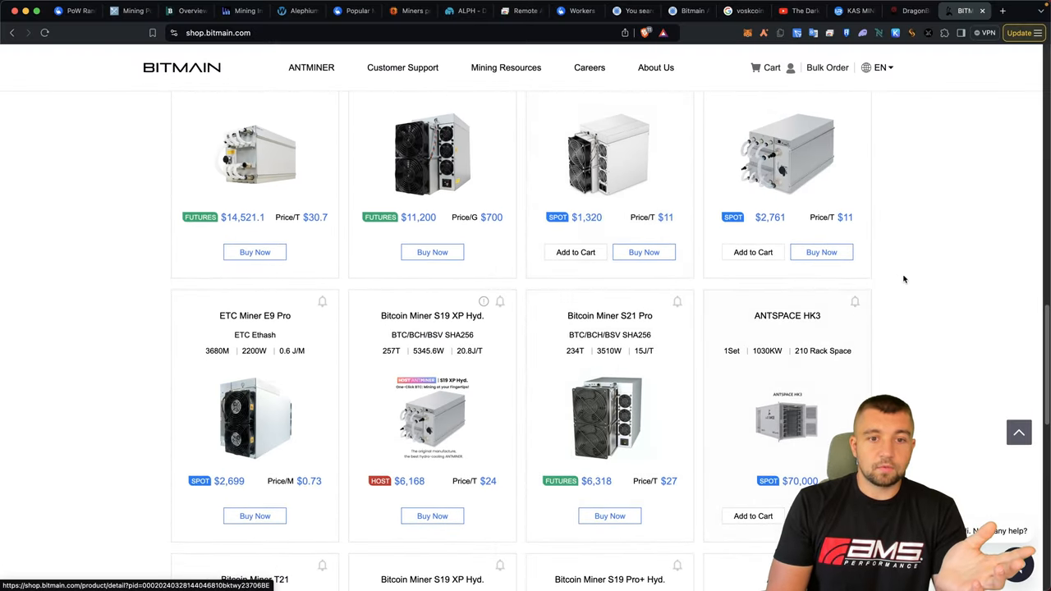
pyautogui.scroll(-3)
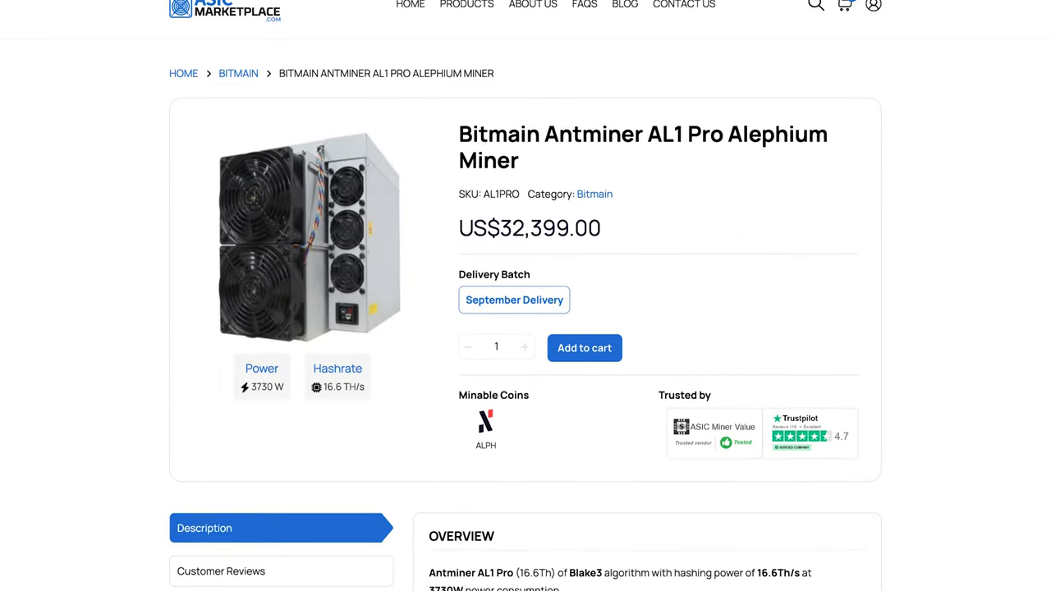
# Scroll the Antminer AL1 Pro listing details priced US$32,399 with 16.6 TH/s.
pyautogui.scroll(-3)
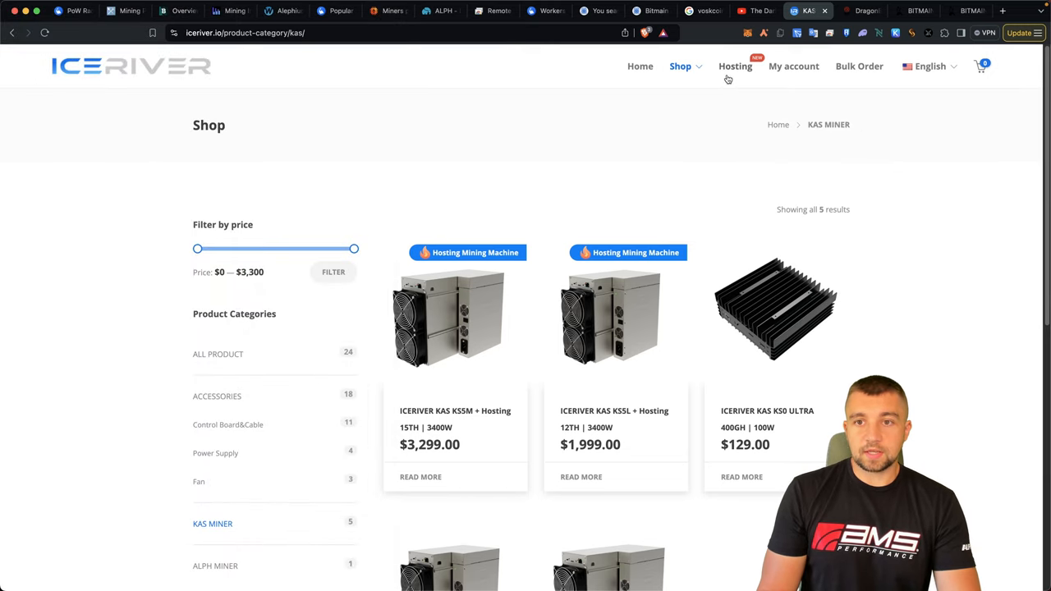
# Open IceRiver's ALPH Miner AL0 product page from the Shop categories.
pyautogui.click(680, 65)
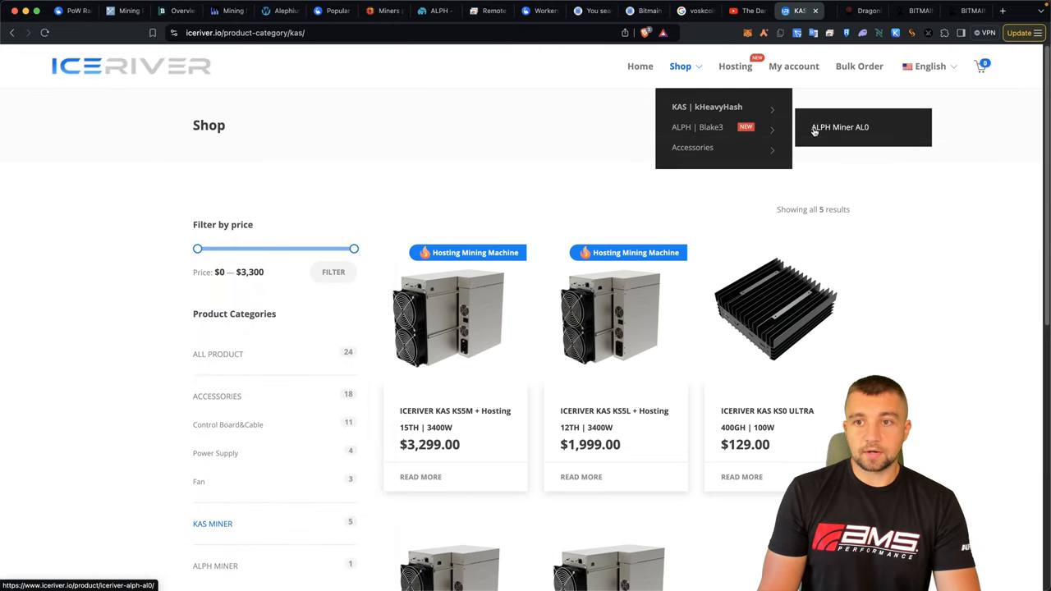
pyautogui.click(839, 128)
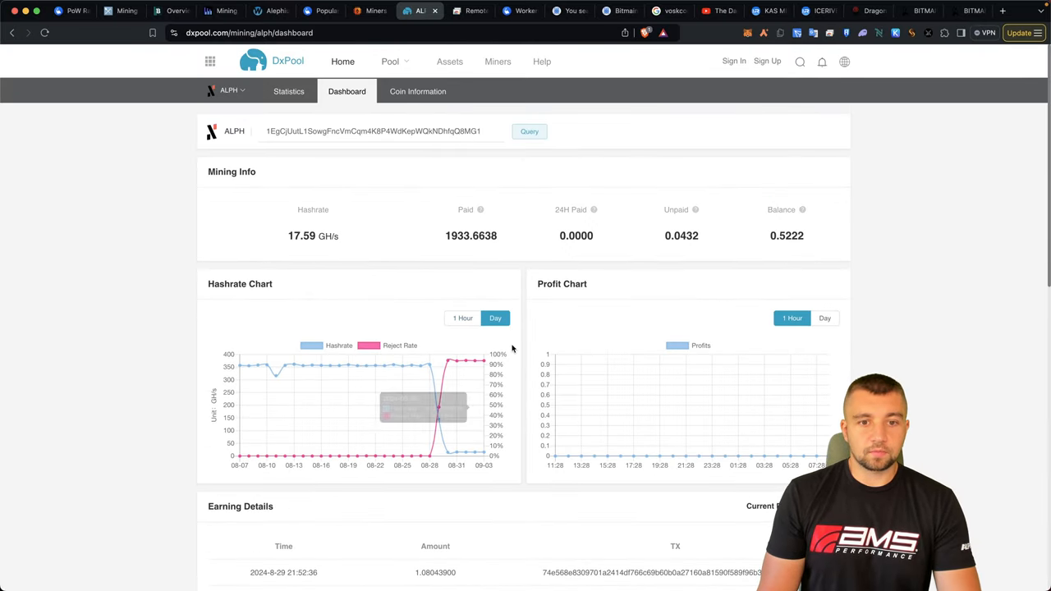
pyautogui.moveTo(450, 396)
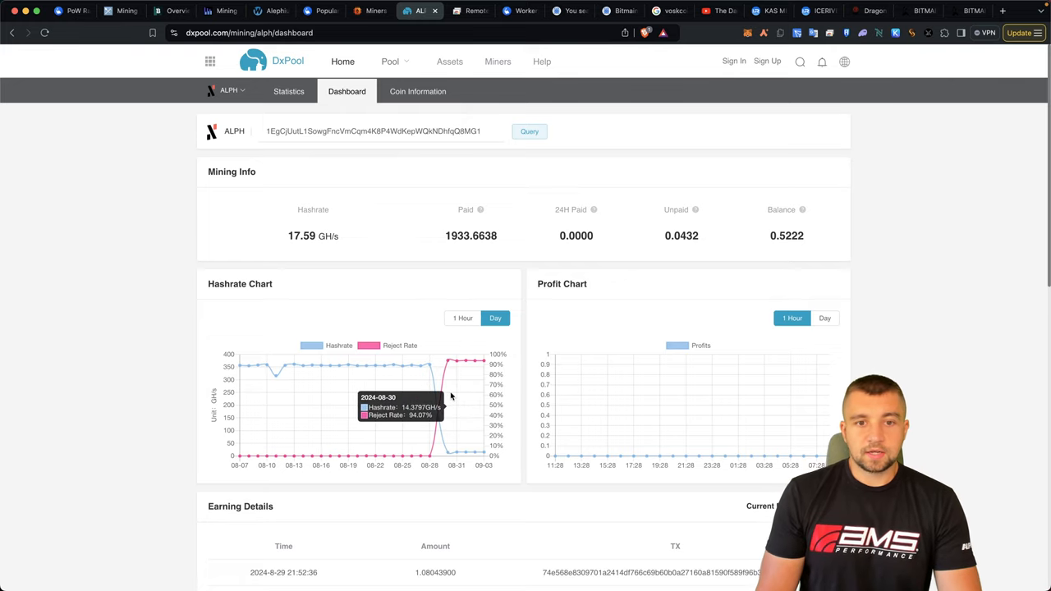
pyautogui.moveTo(445, 382)
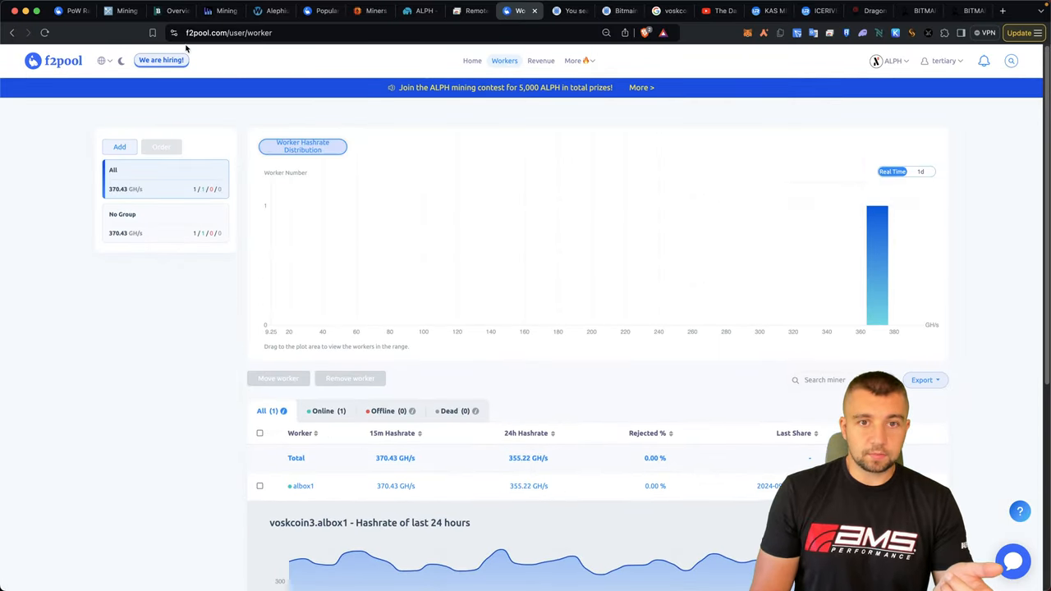
# Show F2Pool's ALPH revenue summary with 2.76 ALPH total income and daily rewards.
pyautogui.scroll(-3)
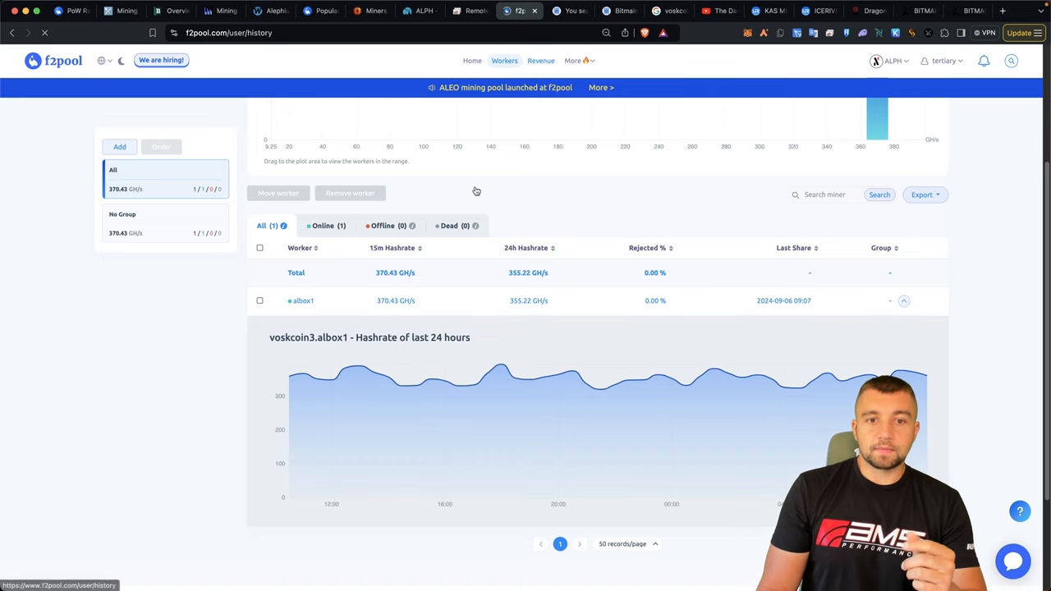
pyautogui.click(545, 60)
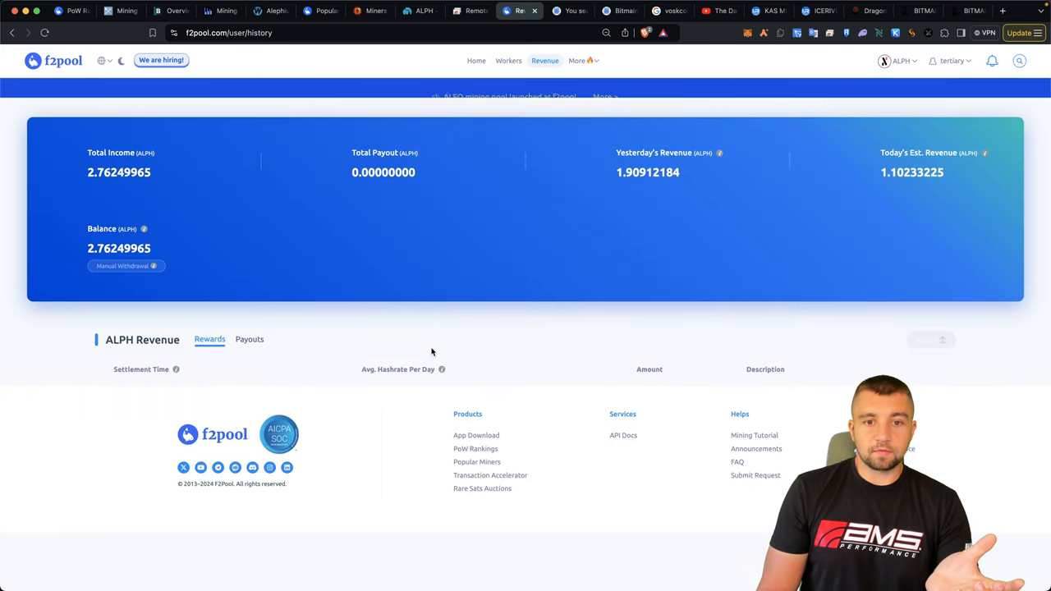
pyautogui.scroll(-3)
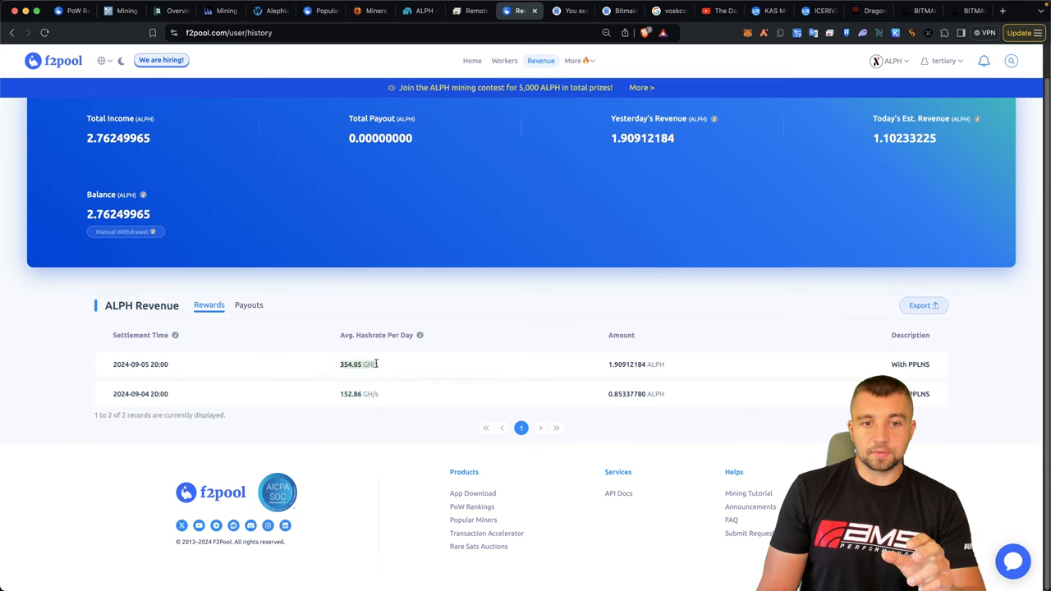
pyautogui.moveTo(558, 294)
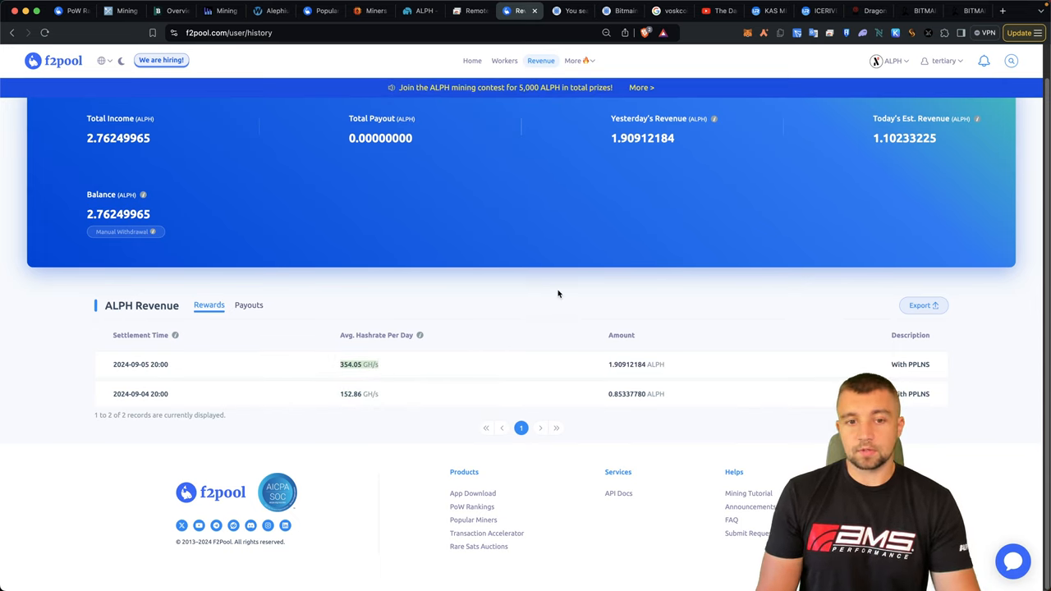
pyautogui.scroll(3)
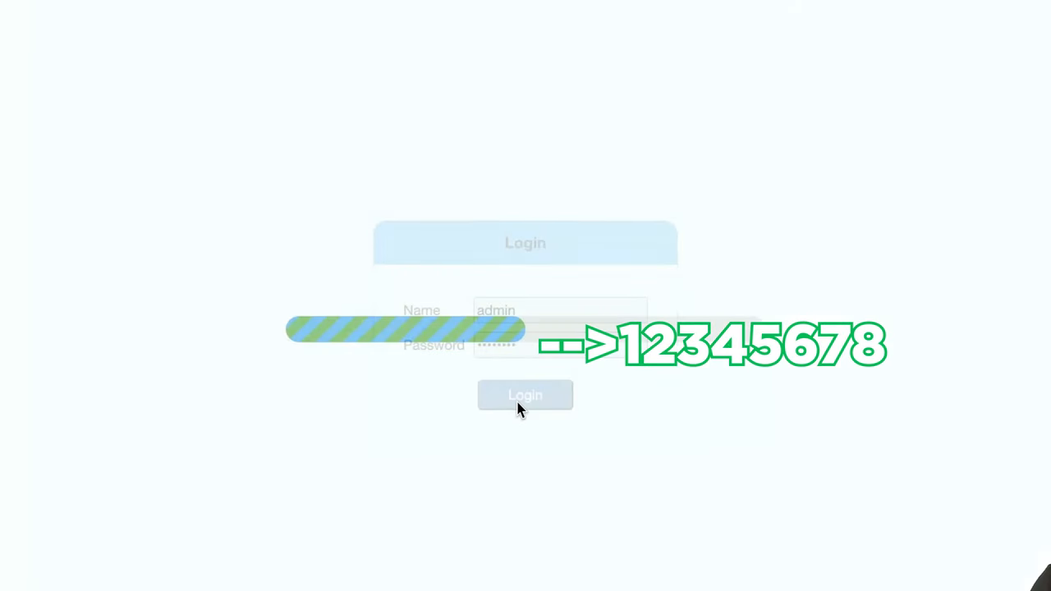
# Log in to the IceRiver miner and view its 399 GH/s hashrate and pool status.
pyautogui.click(526, 394)
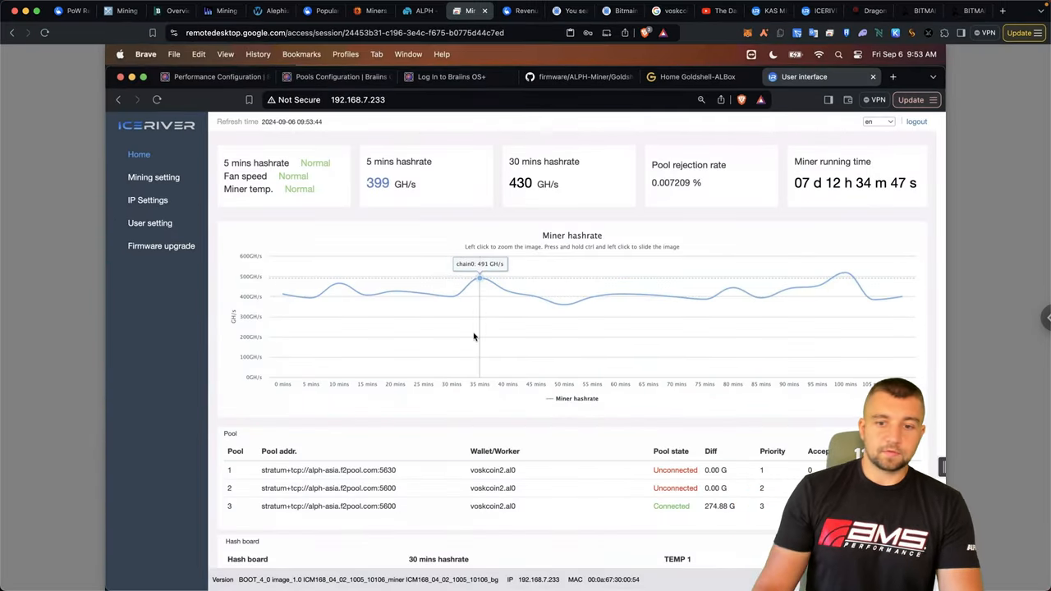
pyautogui.moveTo(368, 294)
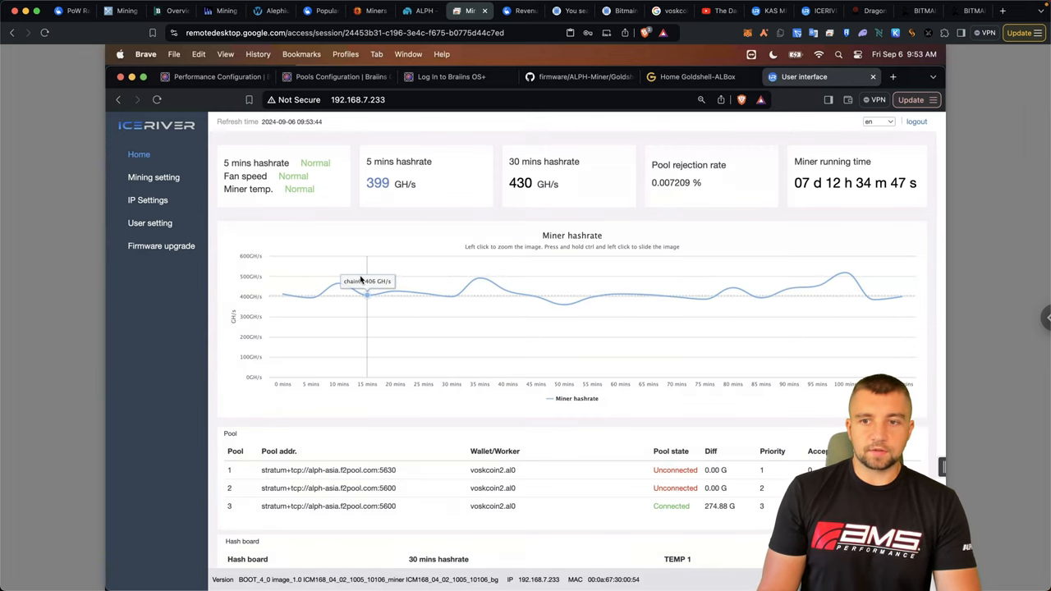
pyautogui.click(154, 177)
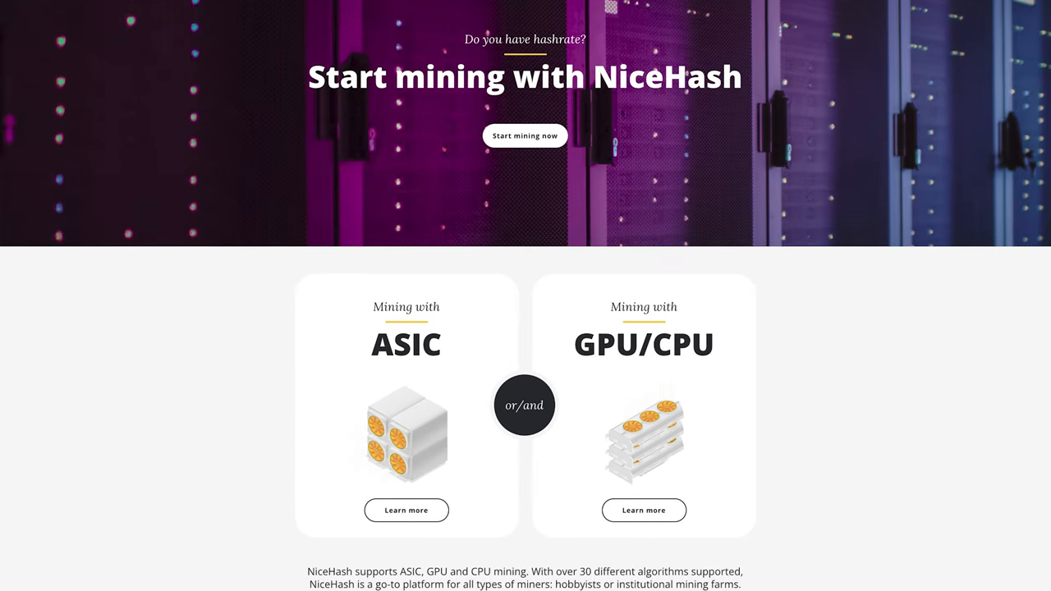
# Start adding an ASIC device on NiceHash via Connect your ASIC device.
pyautogui.scroll(-3)
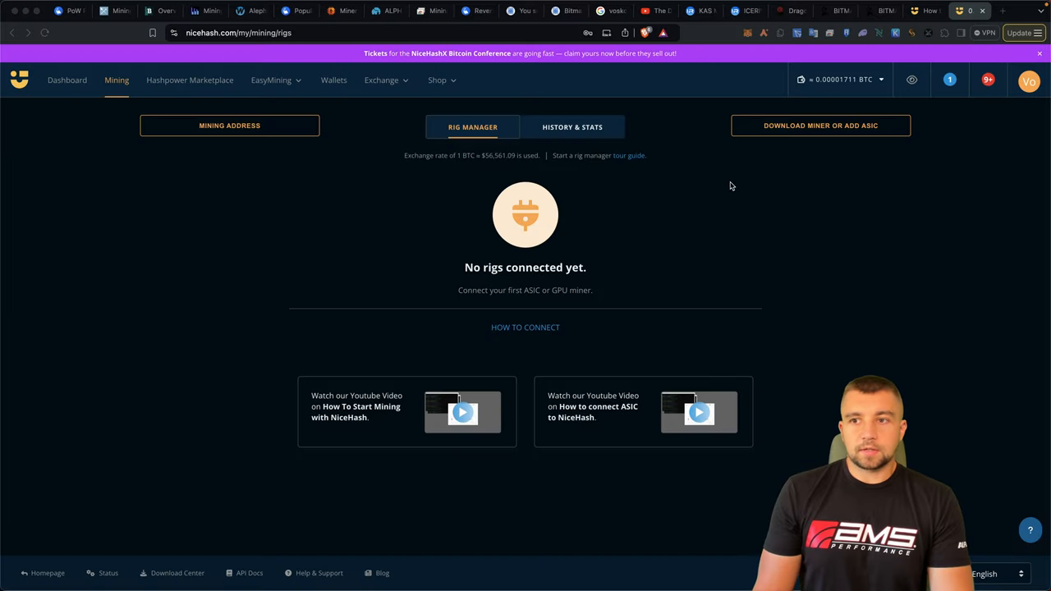
pyautogui.moveTo(821, 125)
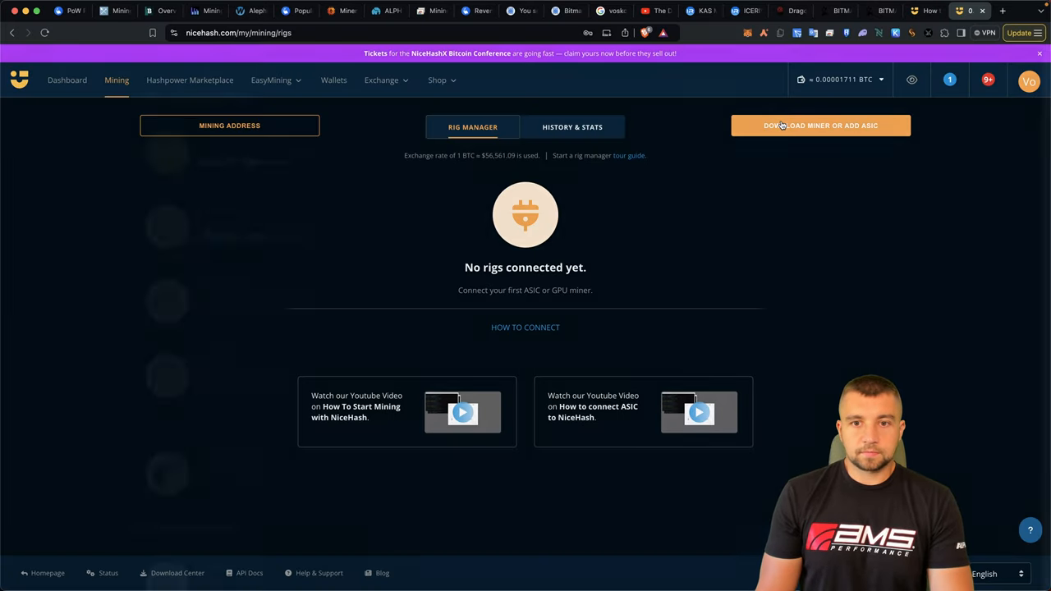
pyautogui.click(820, 125)
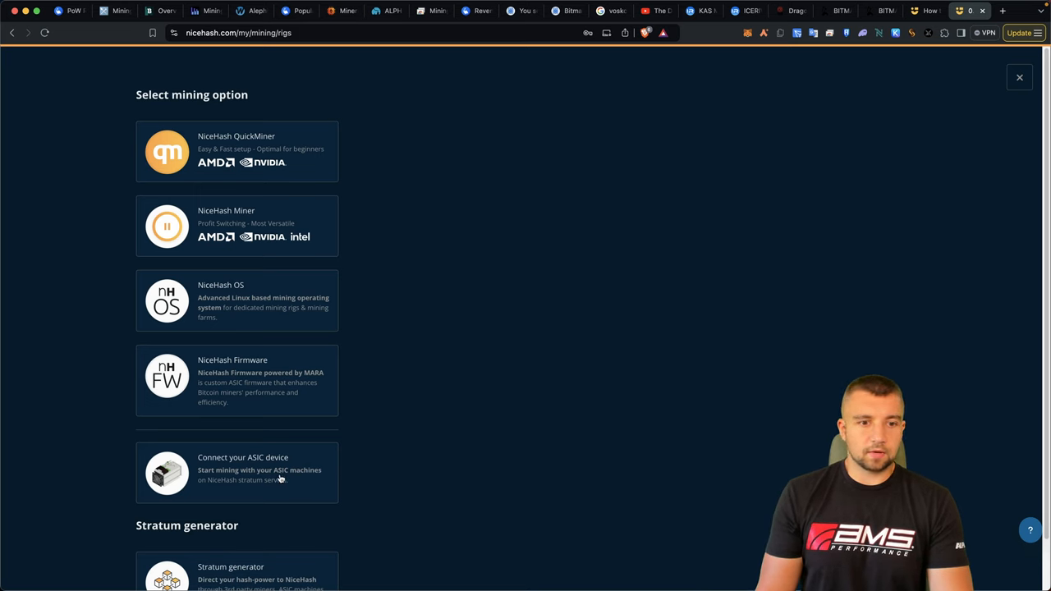
pyautogui.click(237, 473)
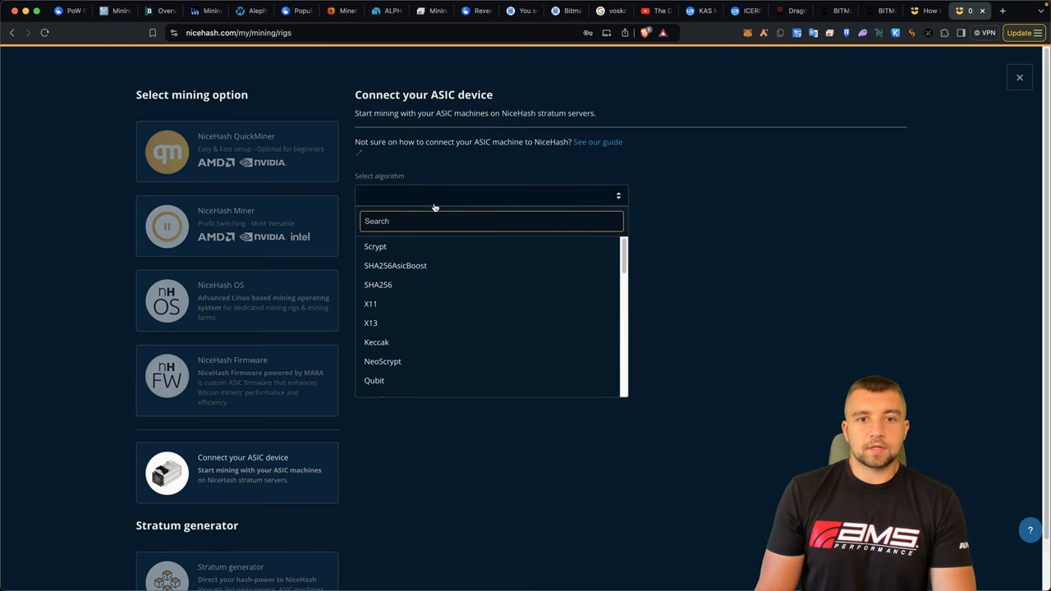
pyautogui.click(1020, 77)
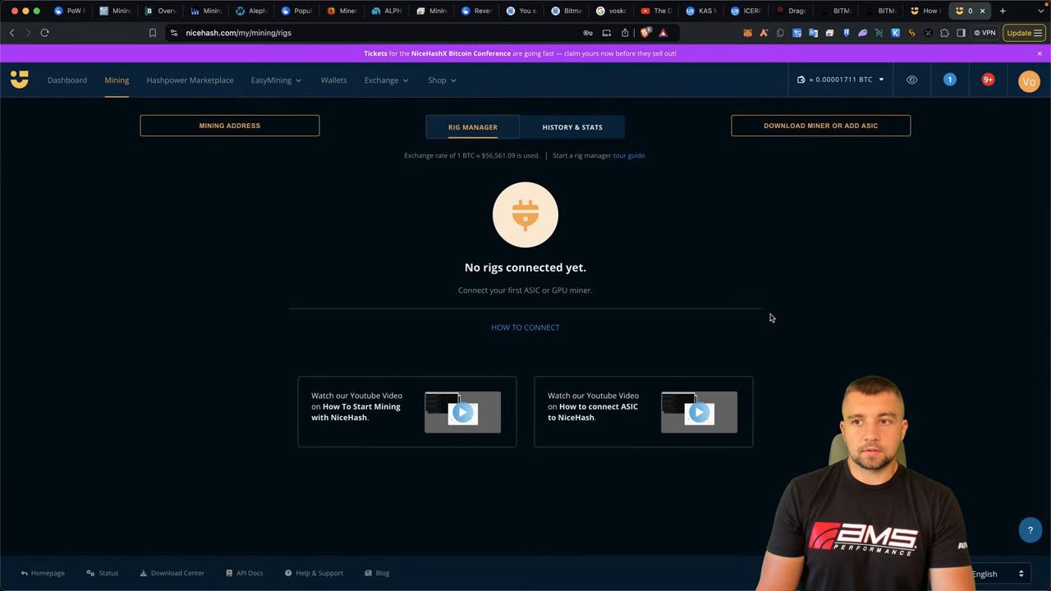
pyautogui.click(819, 125)
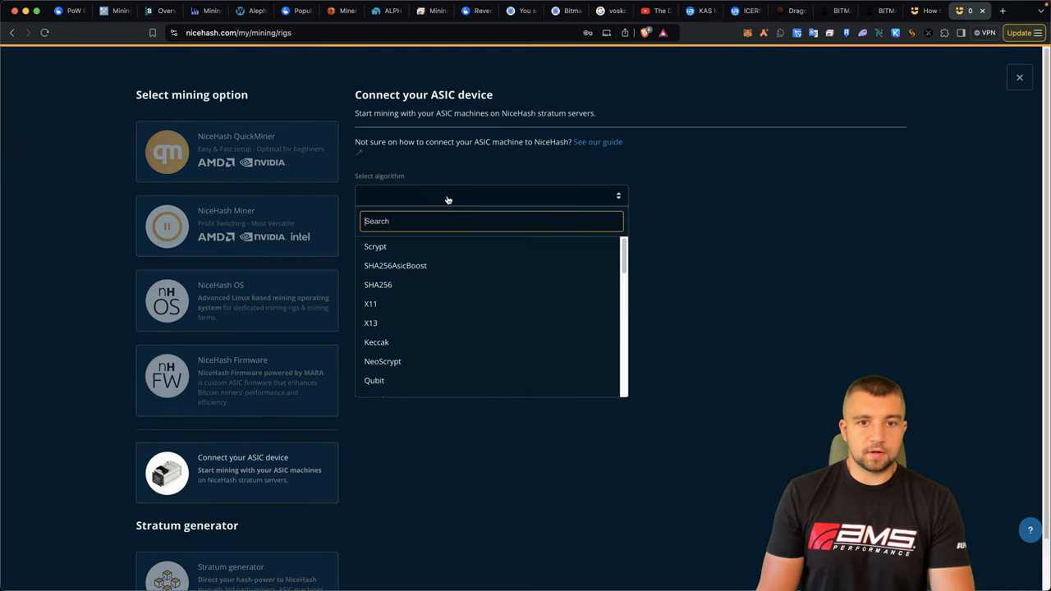
# Search the supported algorithms for 'al' and 'blake' to find Alephium.
pyautogui.write('al')
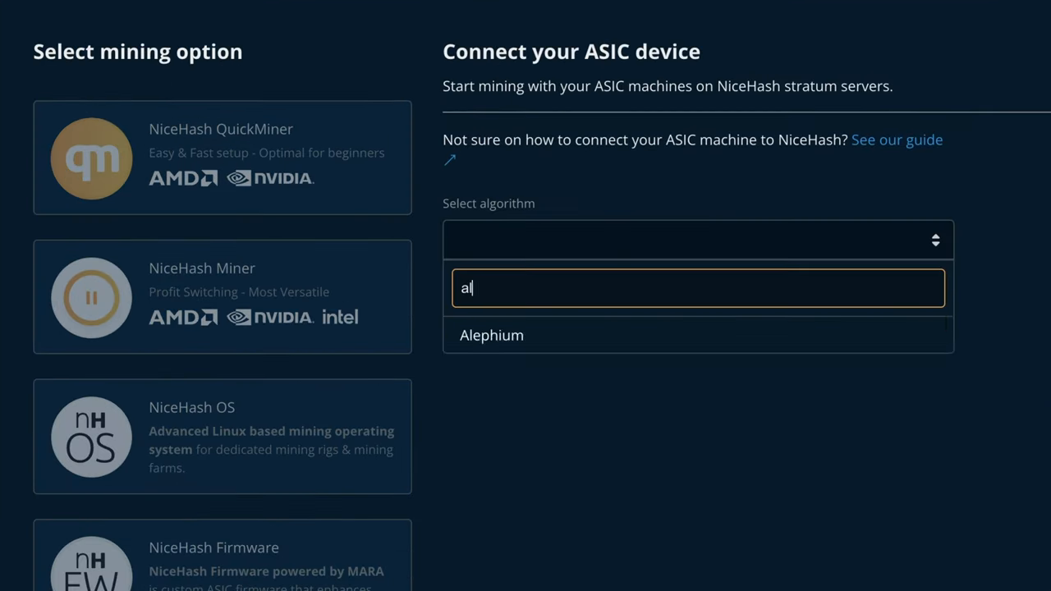
pyautogui.write('blake')
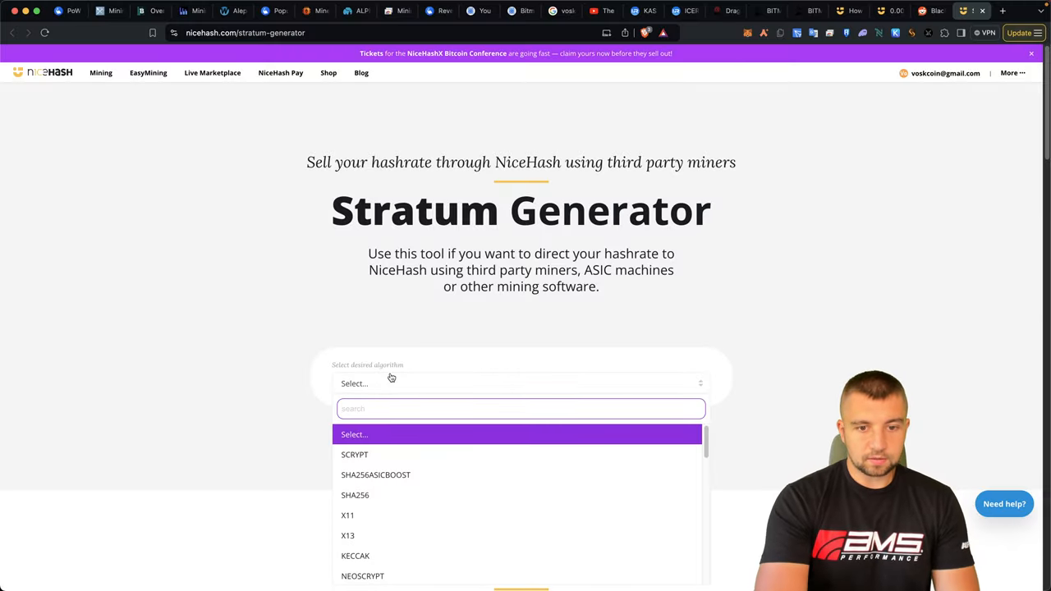
pyautogui.write('blak')
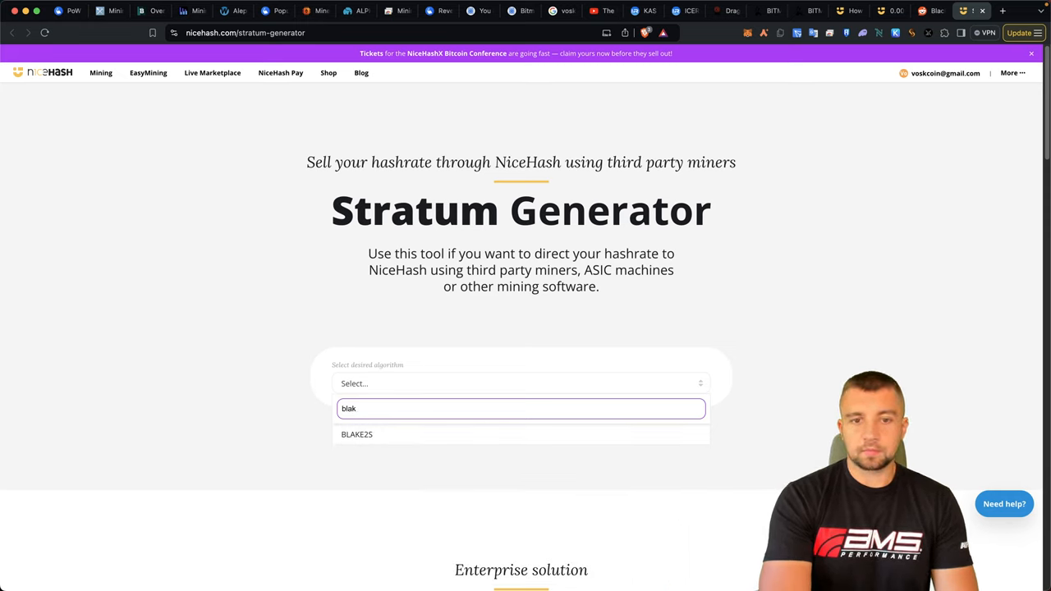
pyautogui.write('a')
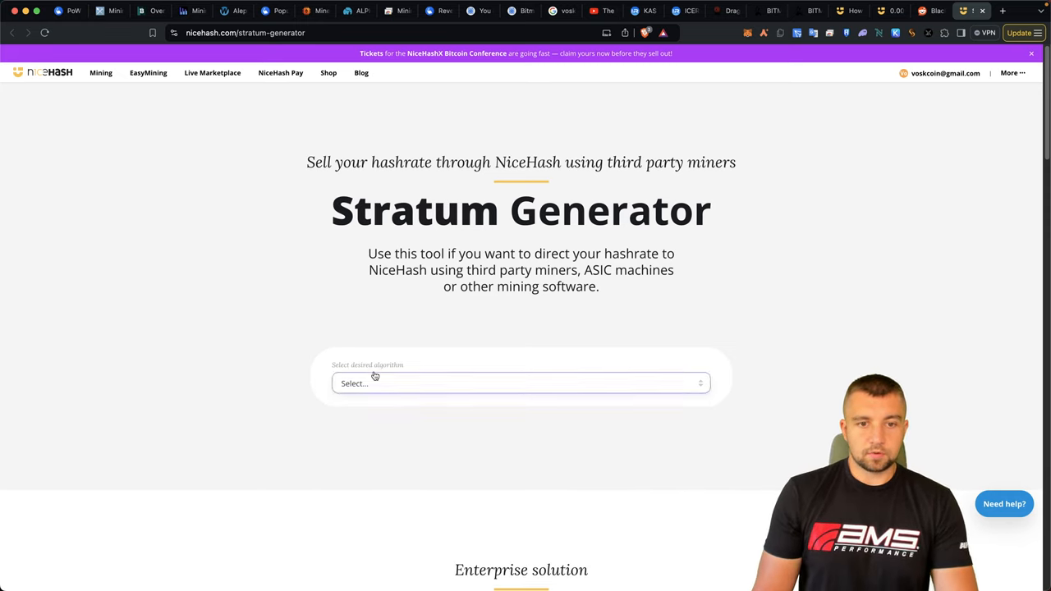
pyautogui.write('ale')
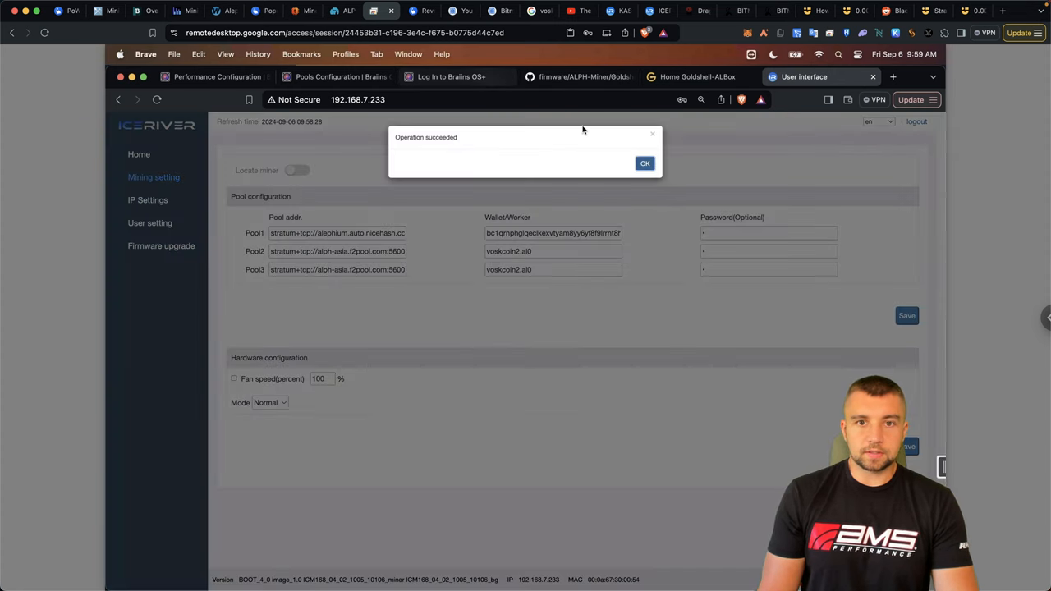
# Confirm the saved NiceHash Alephium stratum URL and wallet as Pool1.
pyautogui.click(138, 154)
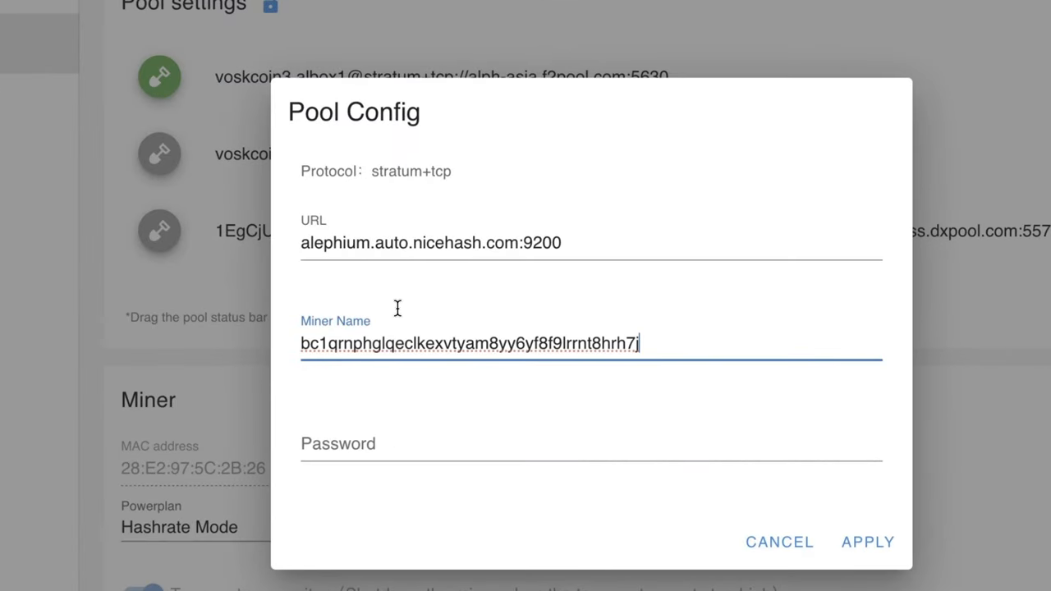
pyautogui.write('.albox')
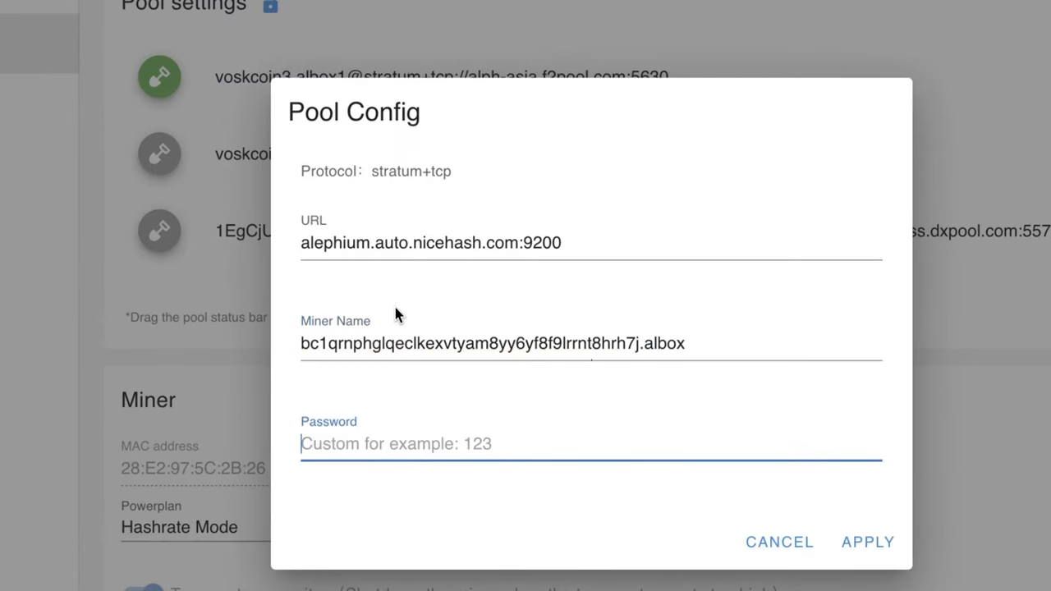
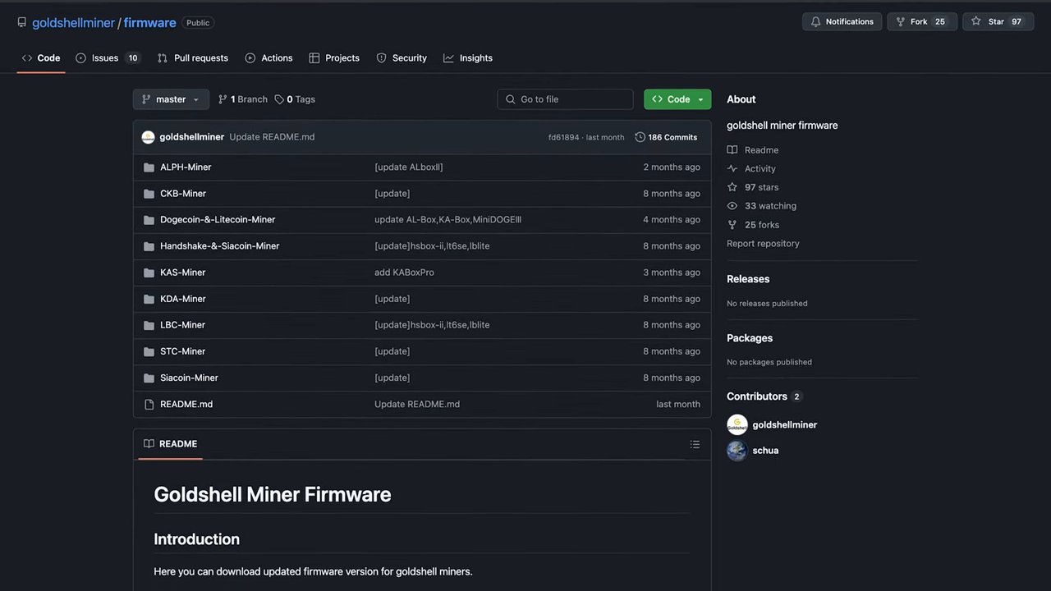
pyautogui.scroll(-3)
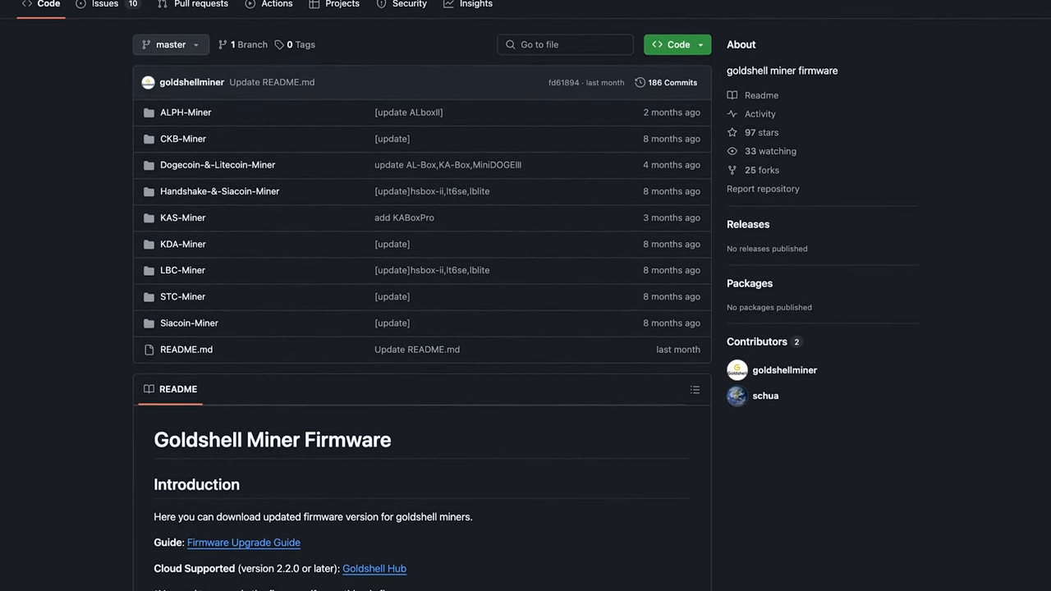
pyautogui.click(696, 77)
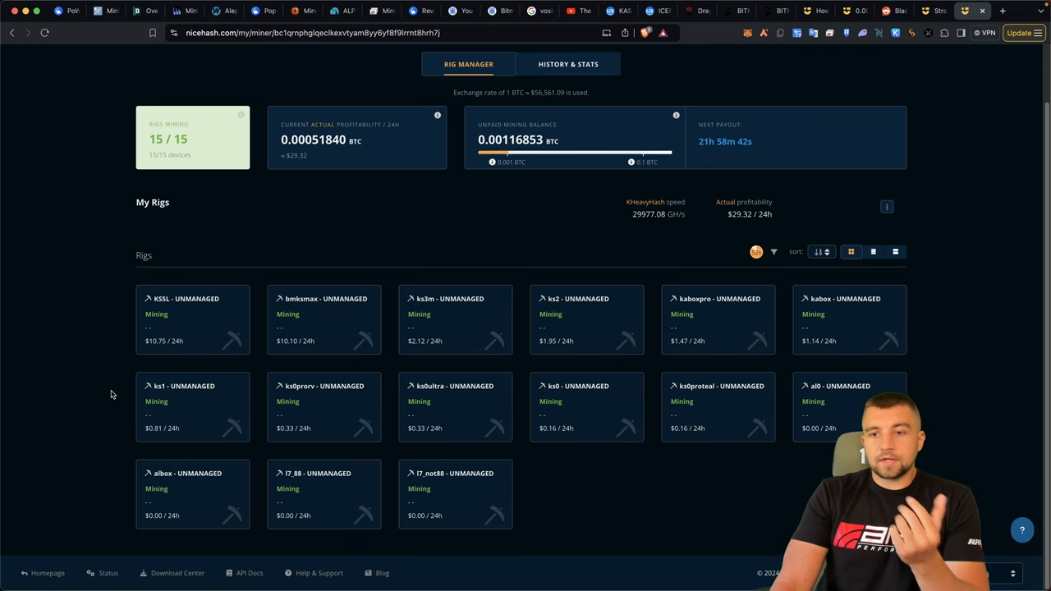
pyautogui.moveTo(815, 403)
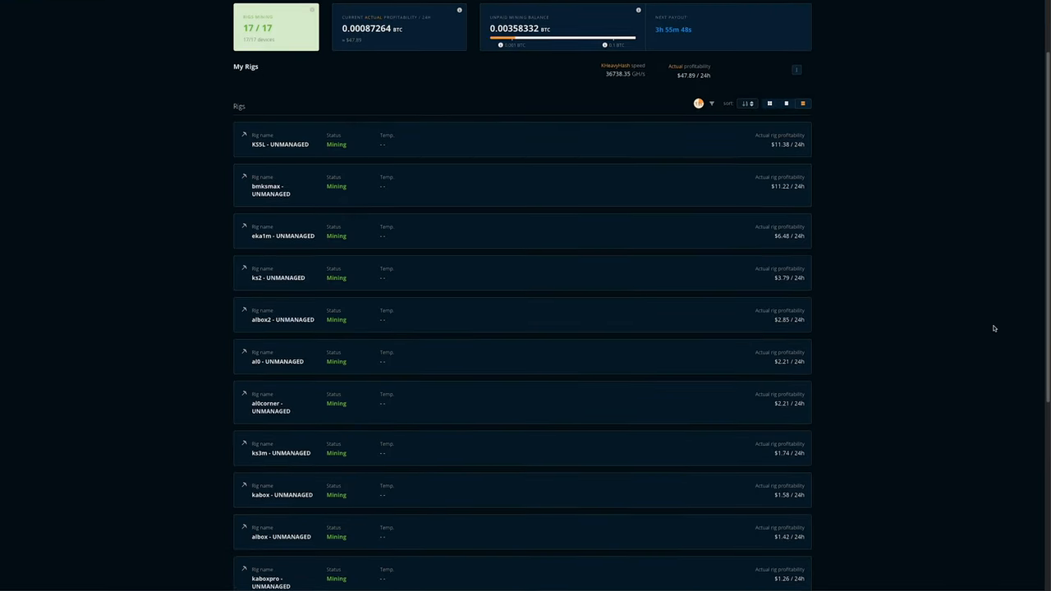
# Switch the footer currency selector from USD to BTC for the 15 rigs' 24-hour earnings.
pyautogui.scroll(-3)
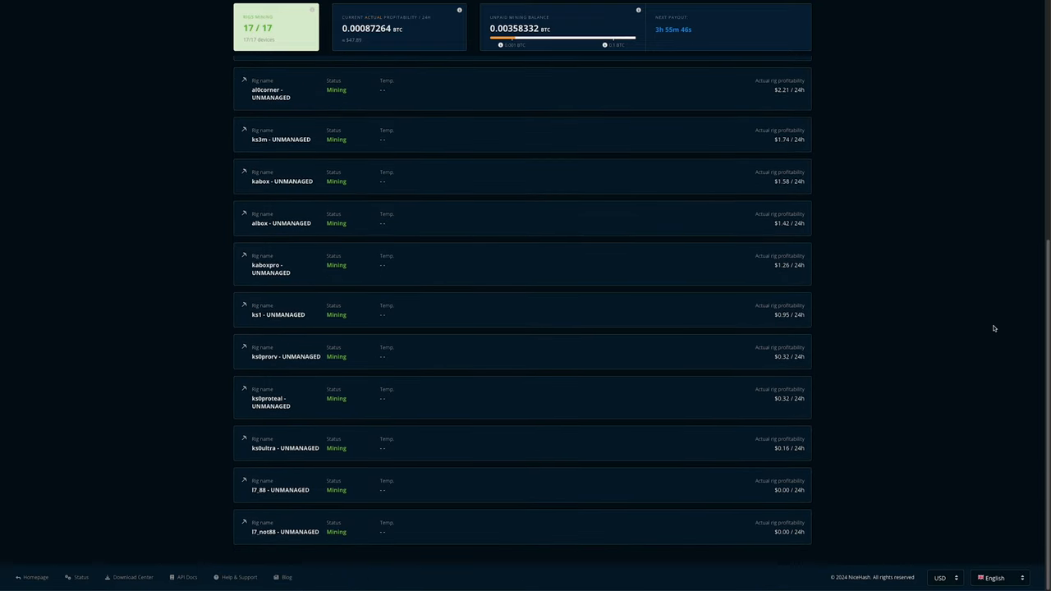
pyautogui.moveTo(943, 588)
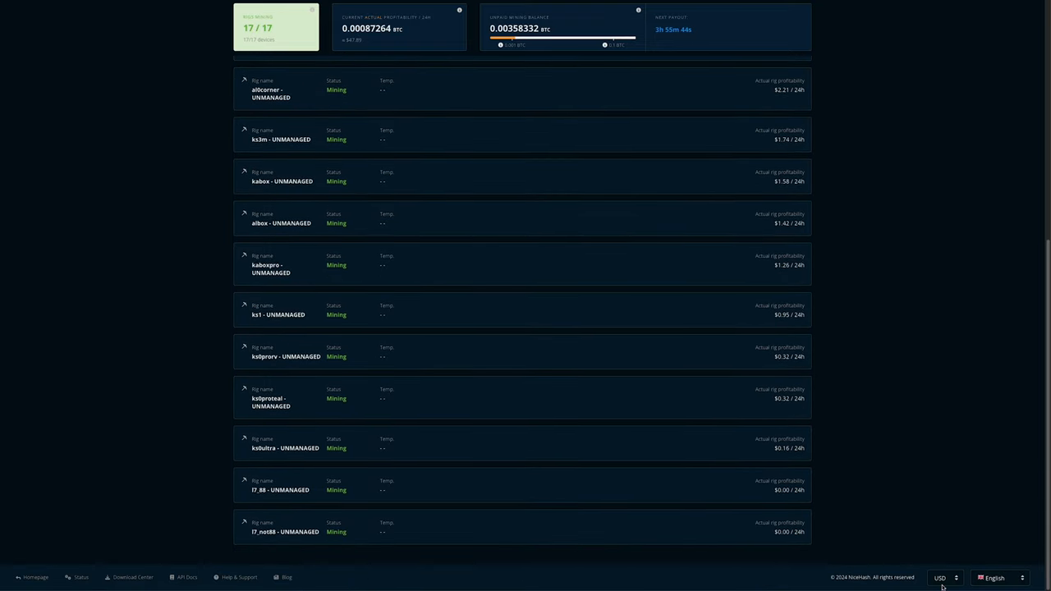
pyautogui.click(946, 579)
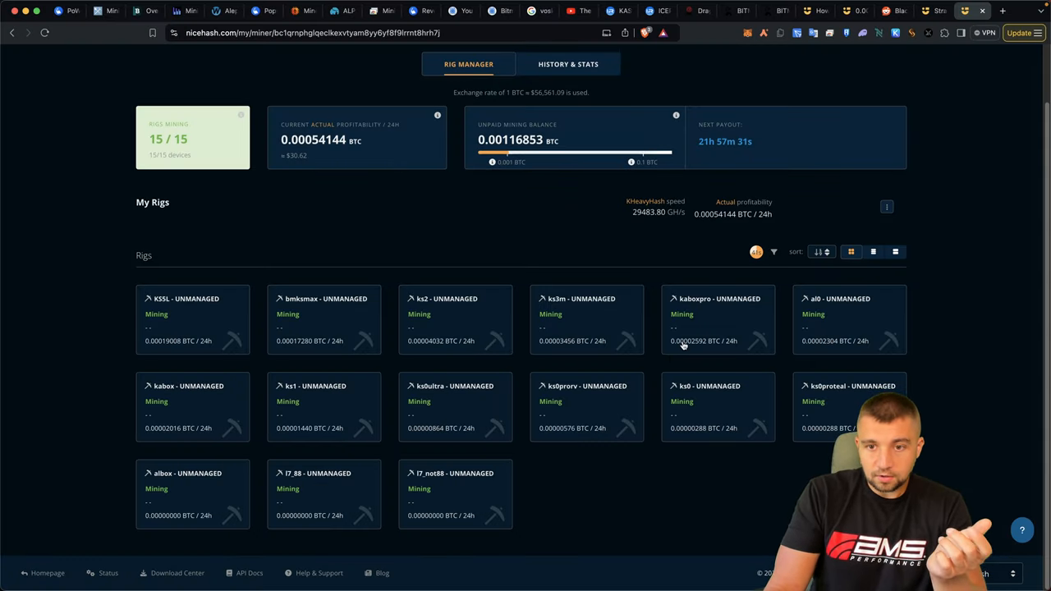
pyautogui.moveTo(687, 454)
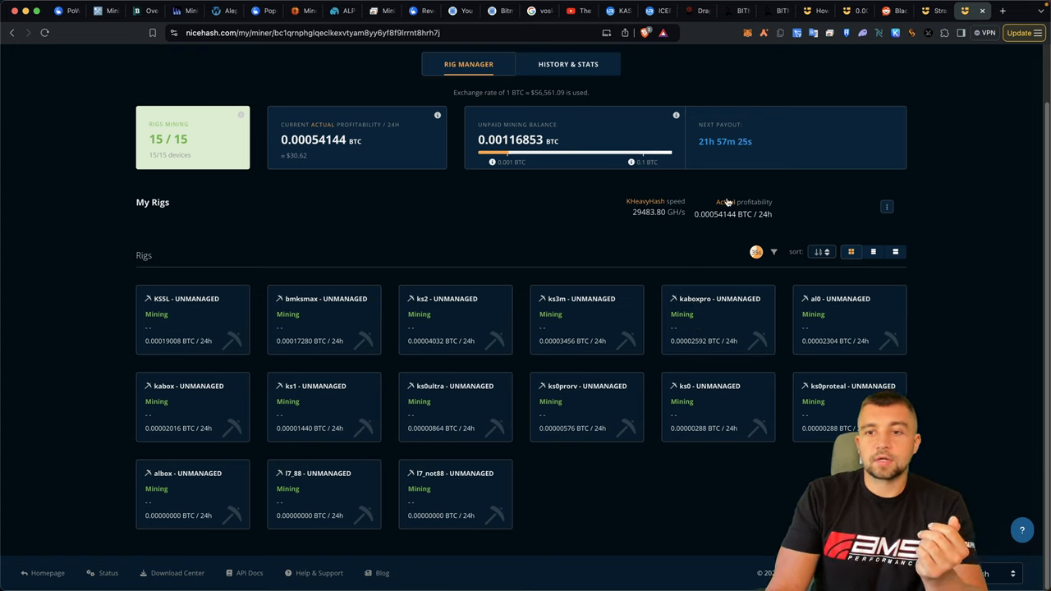
pyautogui.moveTo(735, 227)
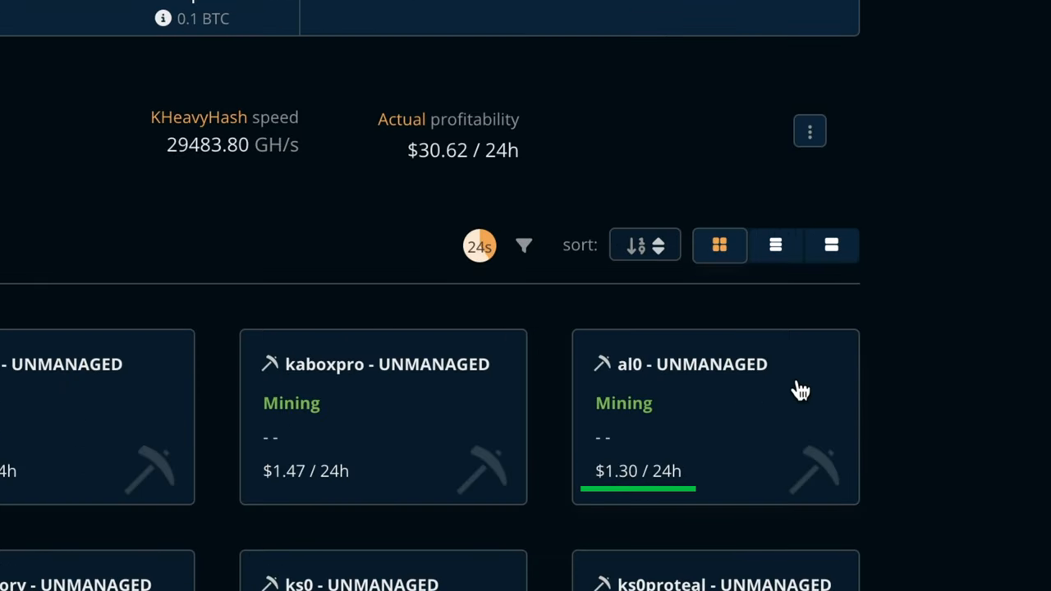
pyautogui.moveTo(768, 493)
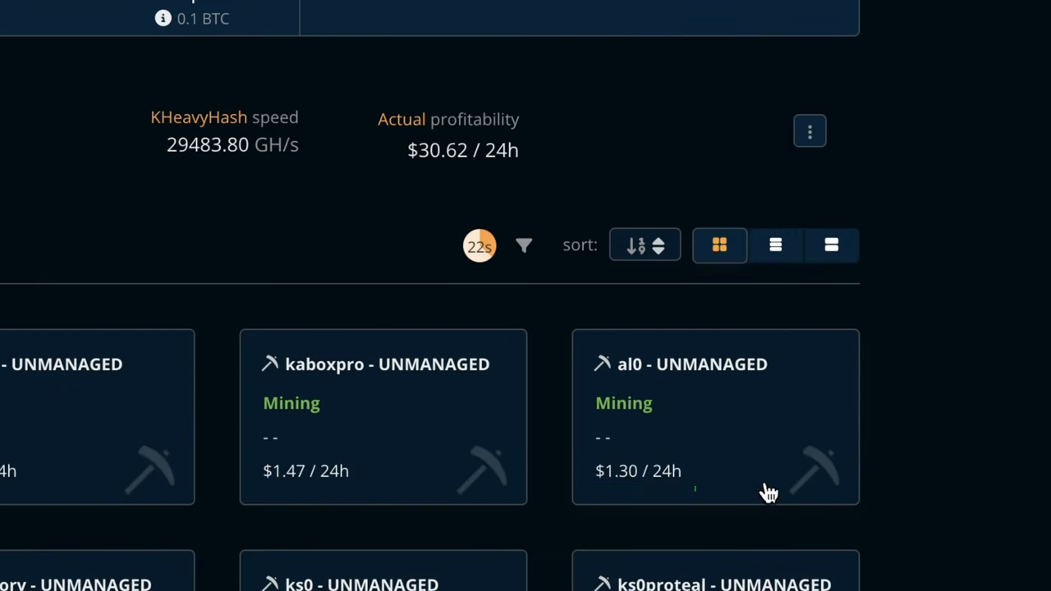
pyautogui.scroll(-3)
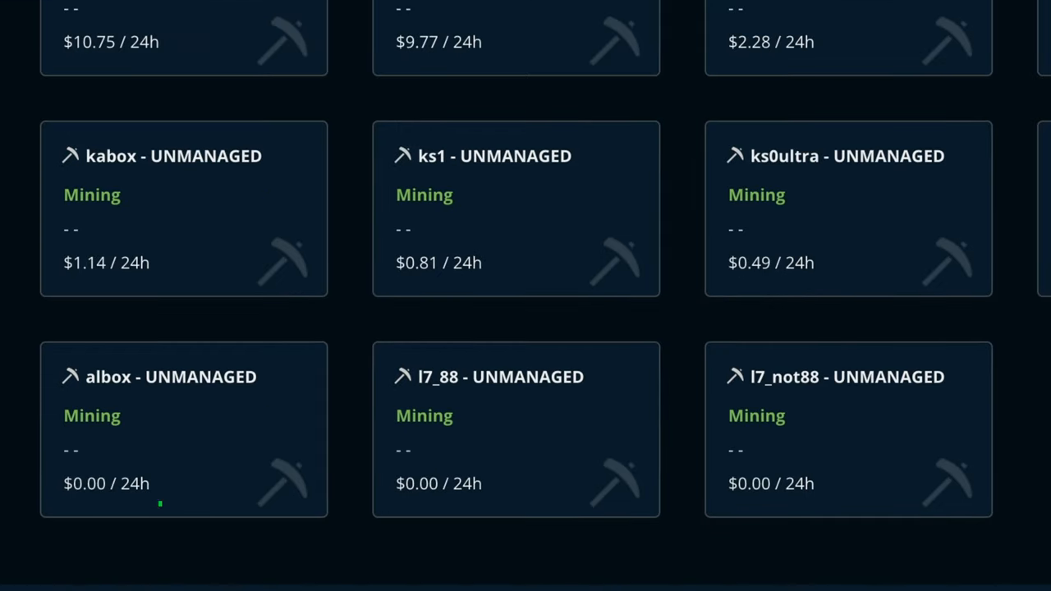
pyautogui.moveTo(133, 177)
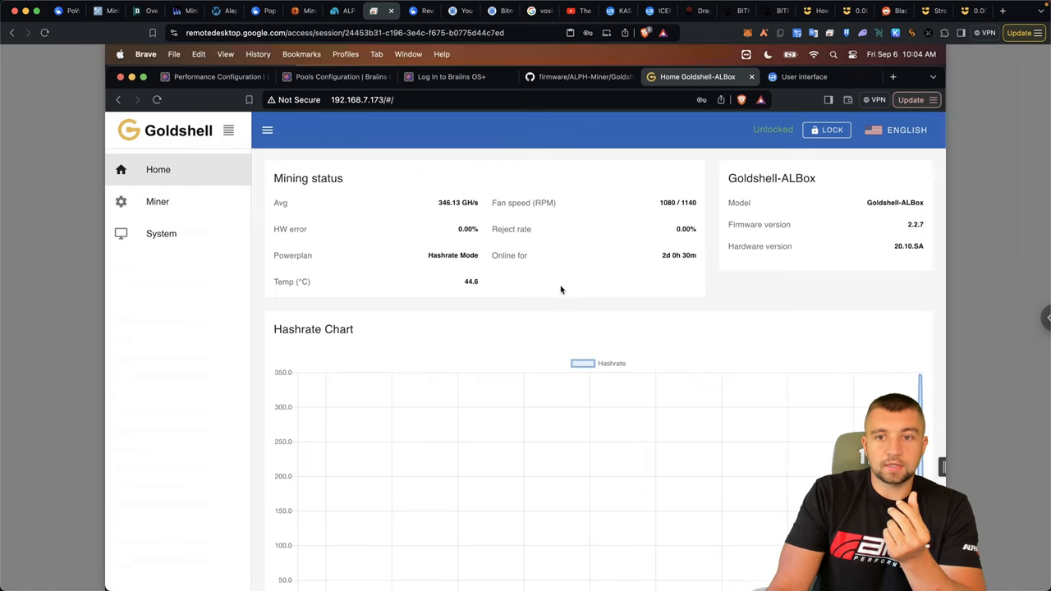
# Show the Miner pool settings listing the NiceHash Alephium pool first.
pyautogui.click(158, 200)
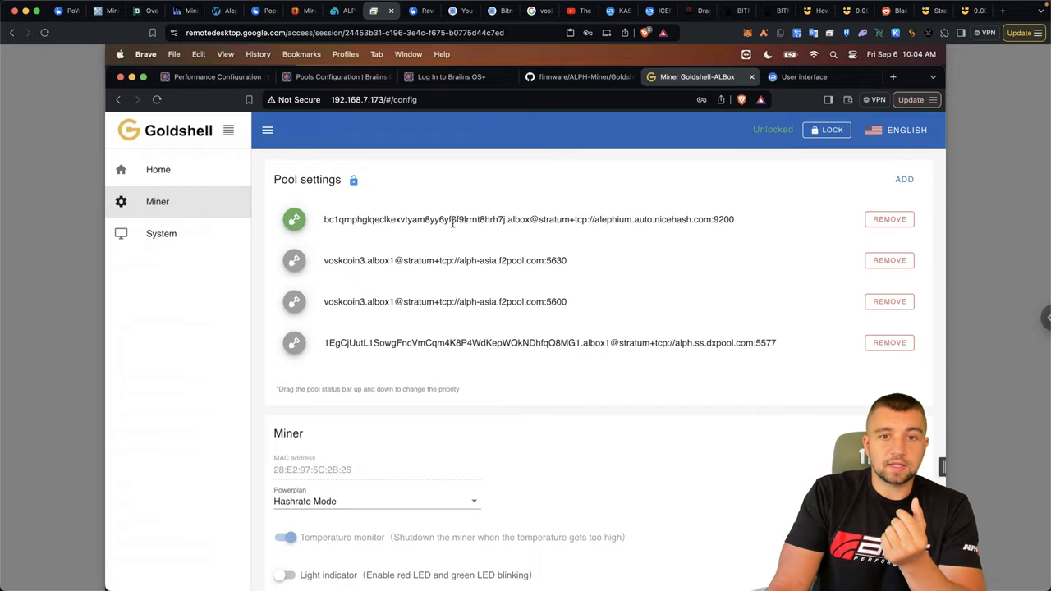
pyautogui.scroll(-3)
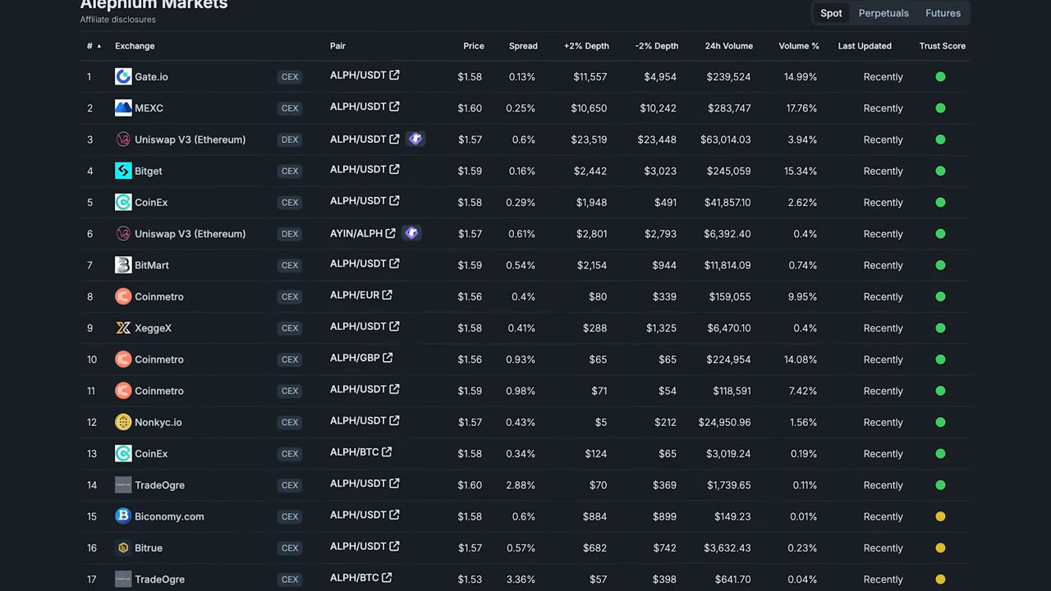
pyautogui.scroll(-3)
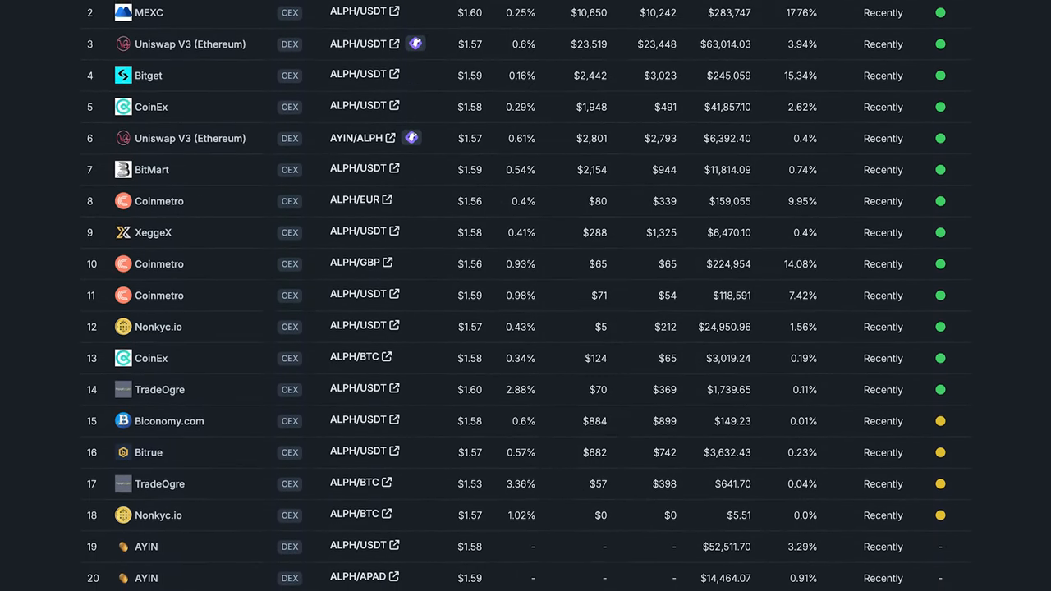
pyautogui.scroll(-3)
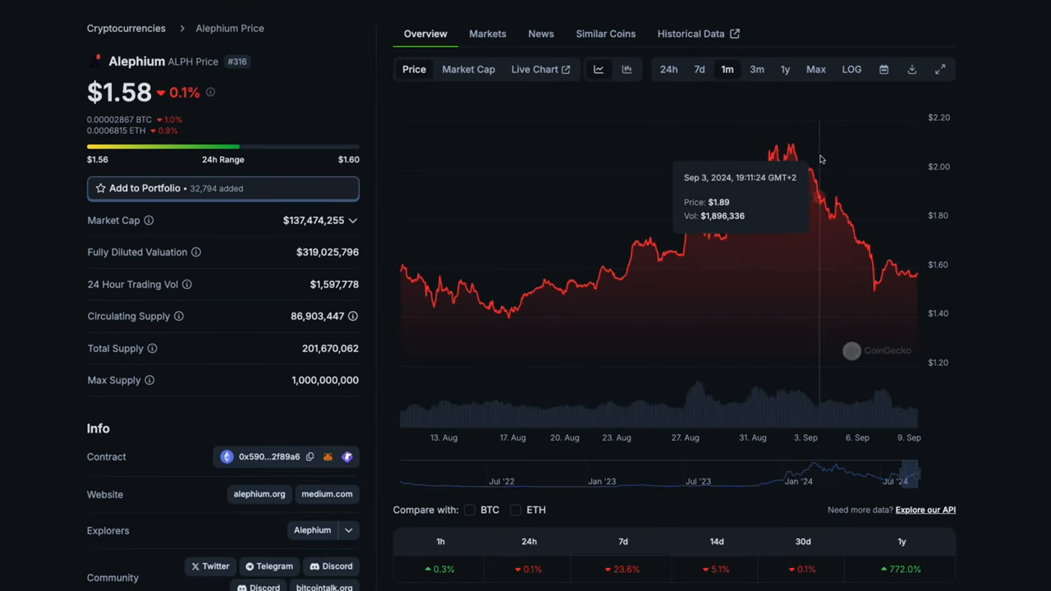
pyautogui.moveTo(831, 158)
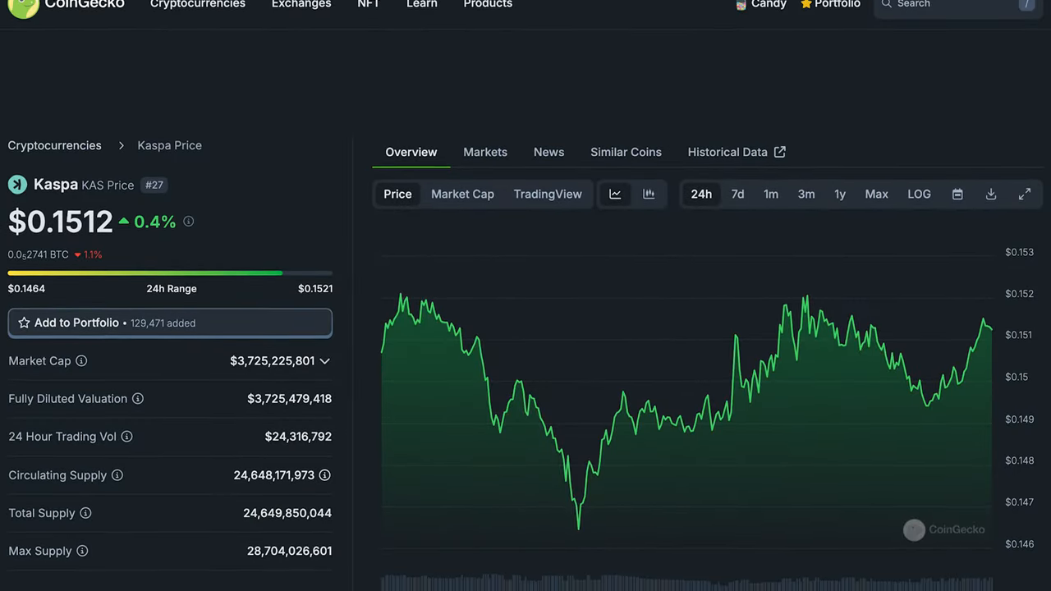
pyautogui.scroll(-3)
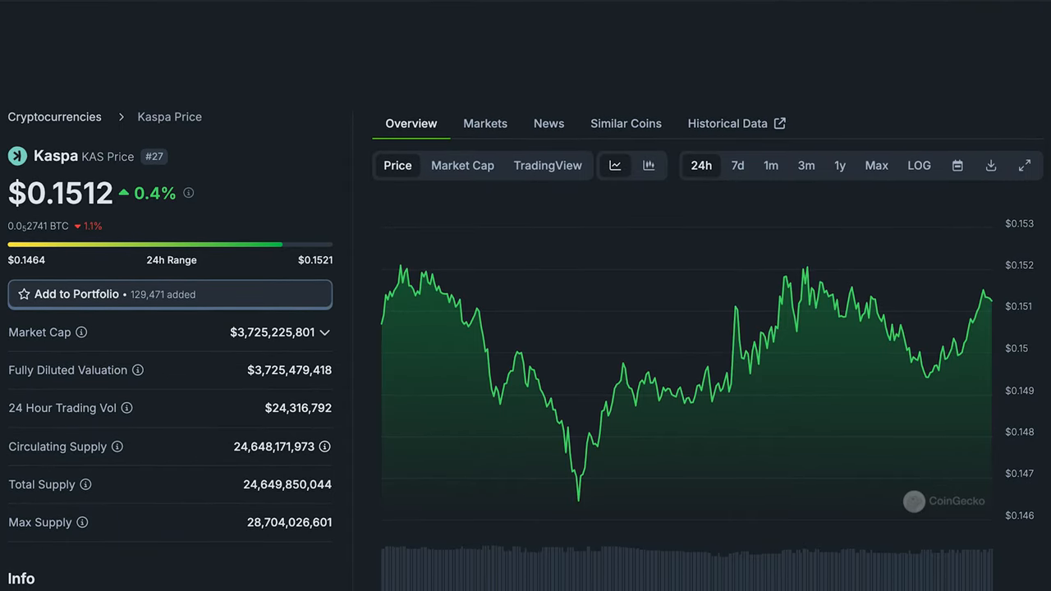
pyautogui.scroll(-3)
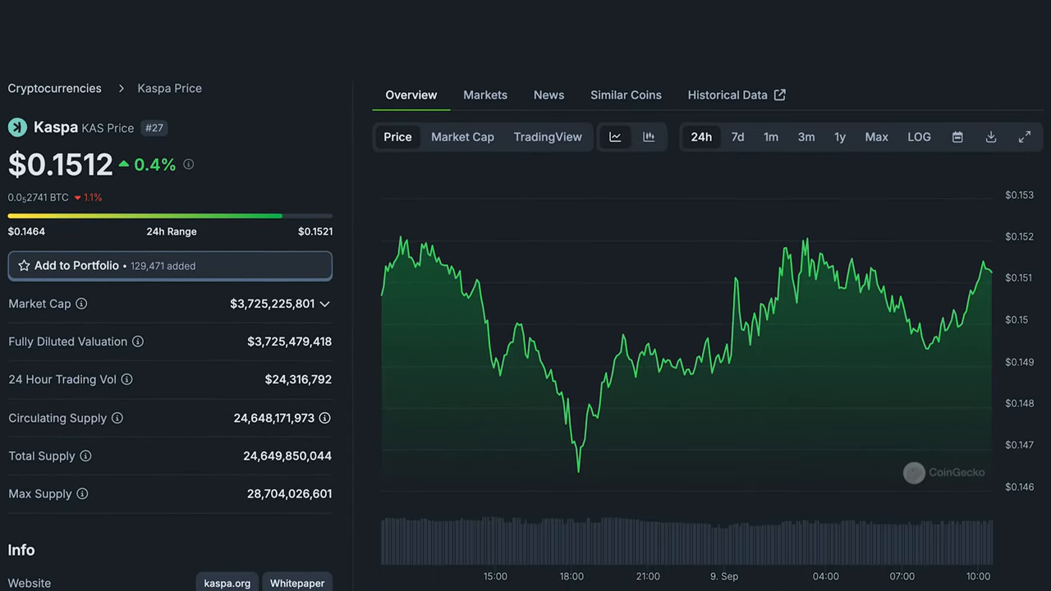
pyautogui.scroll(-3)
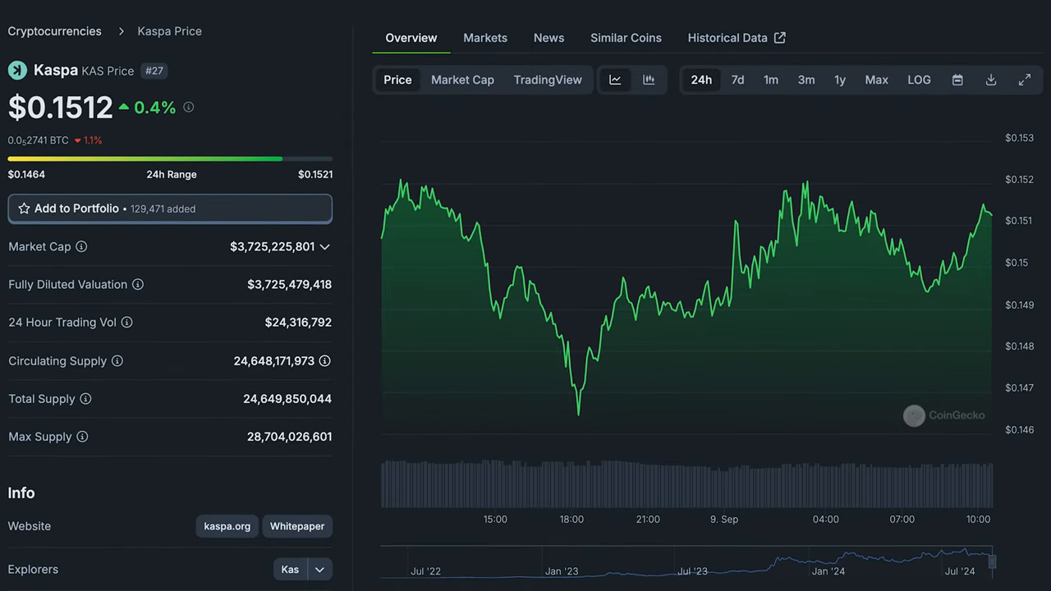
pyautogui.scroll(-3)
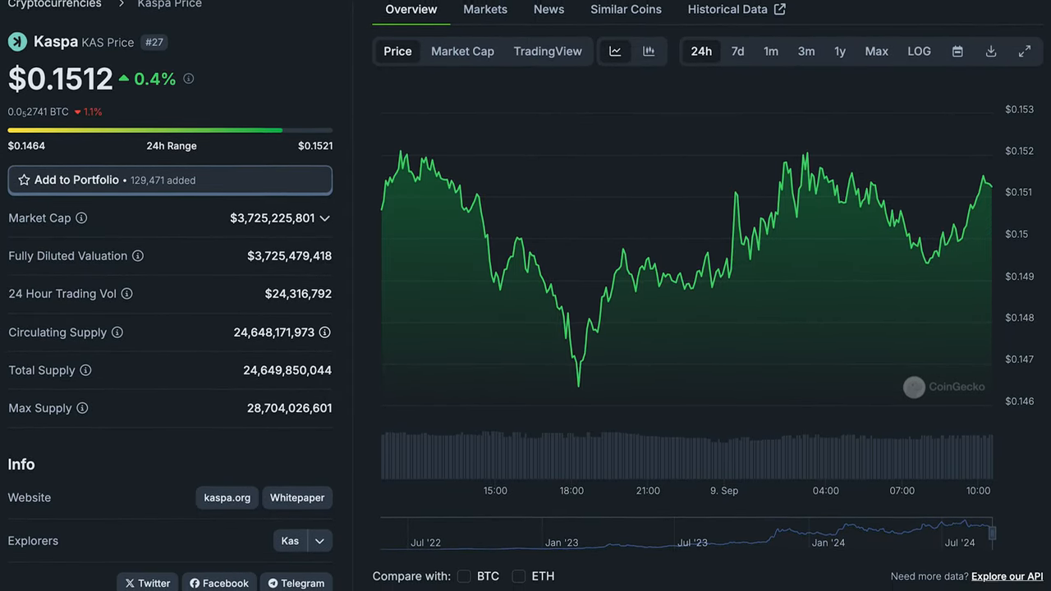
pyautogui.scroll(-3)
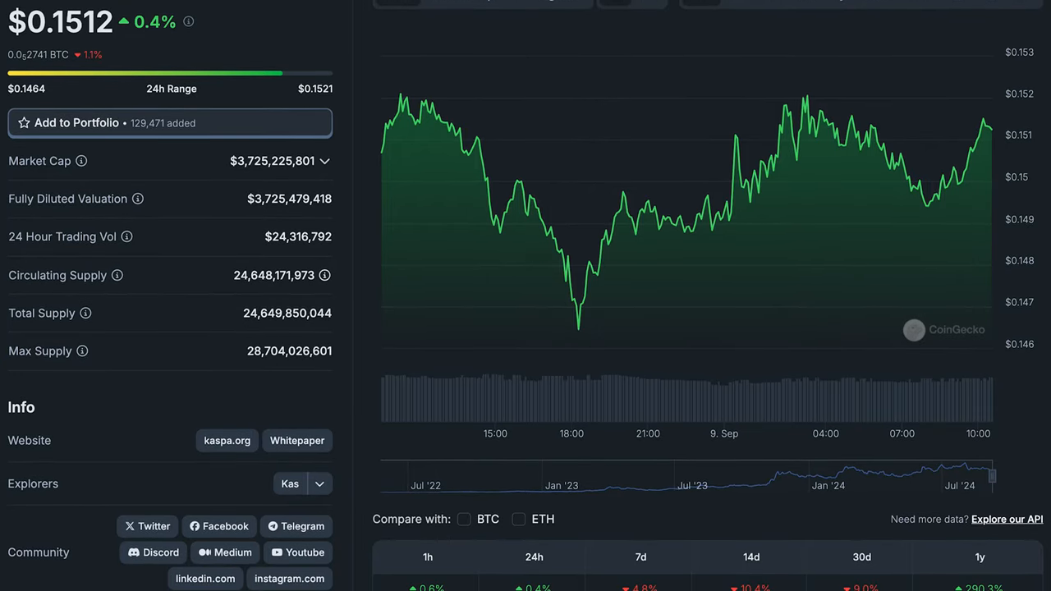
pyautogui.scroll(-3)
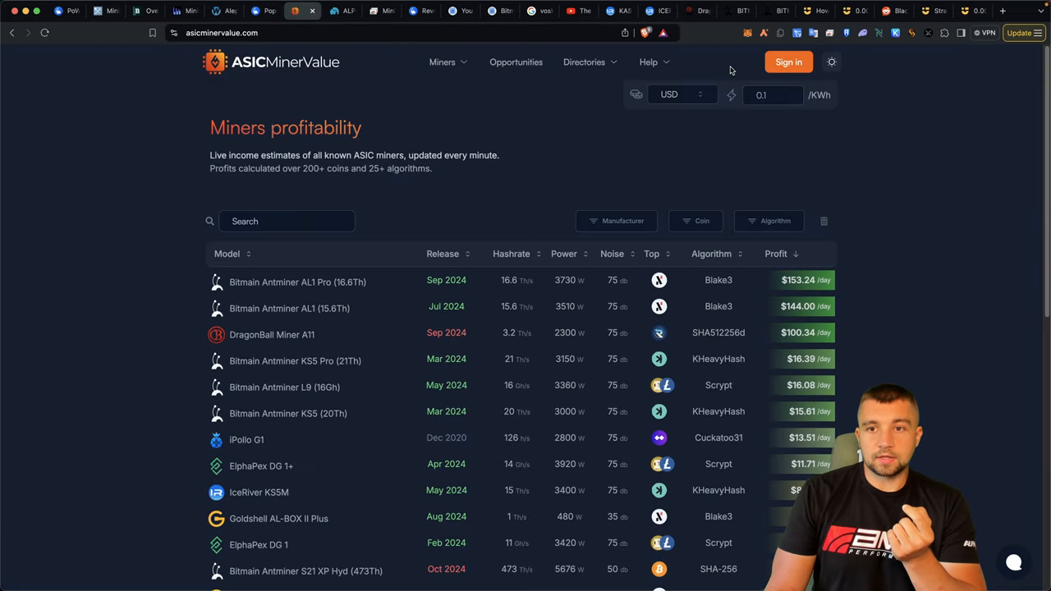
# Search the miner list for 'al0' and review the Goldshell AL-BOX page: $2.65 daily profit, 360 GH/s, 180 W.
pyautogui.click(286, 221)
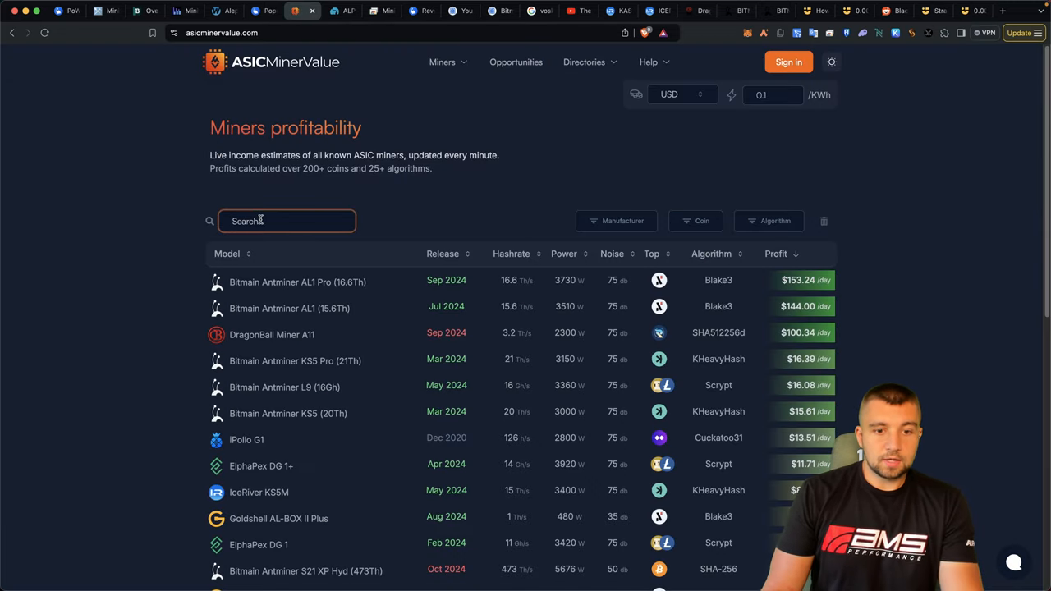
pyautogui.write('al0')
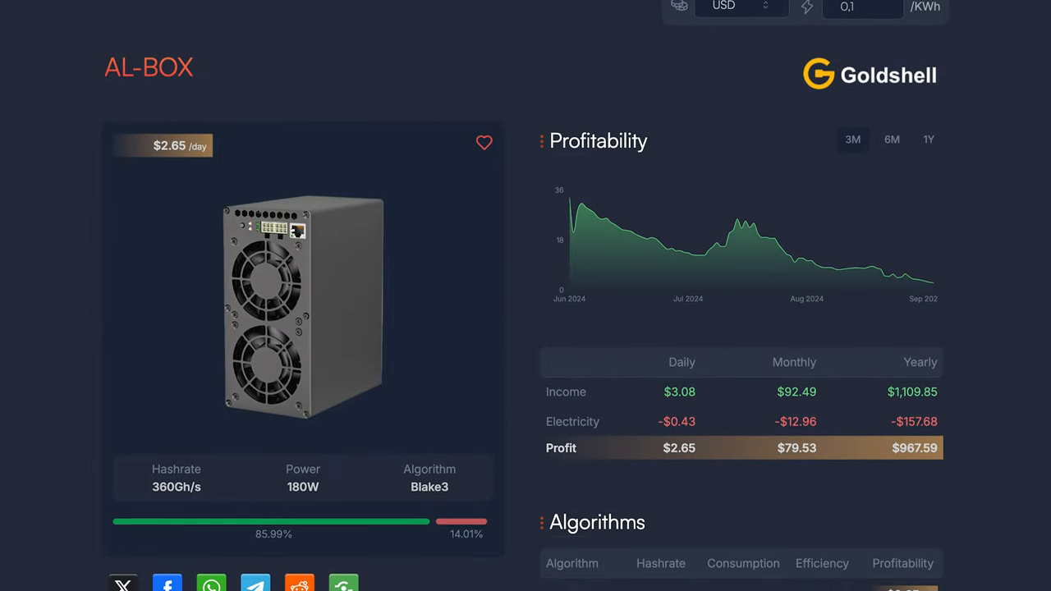
pyautogui.scroll(-3)
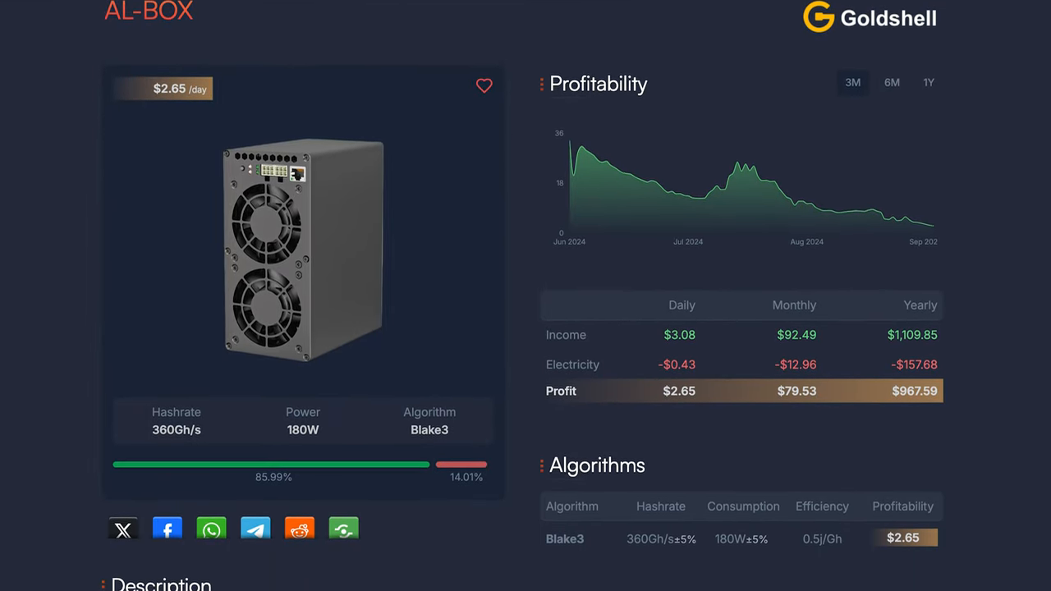
pyautogui.scroll(-3)
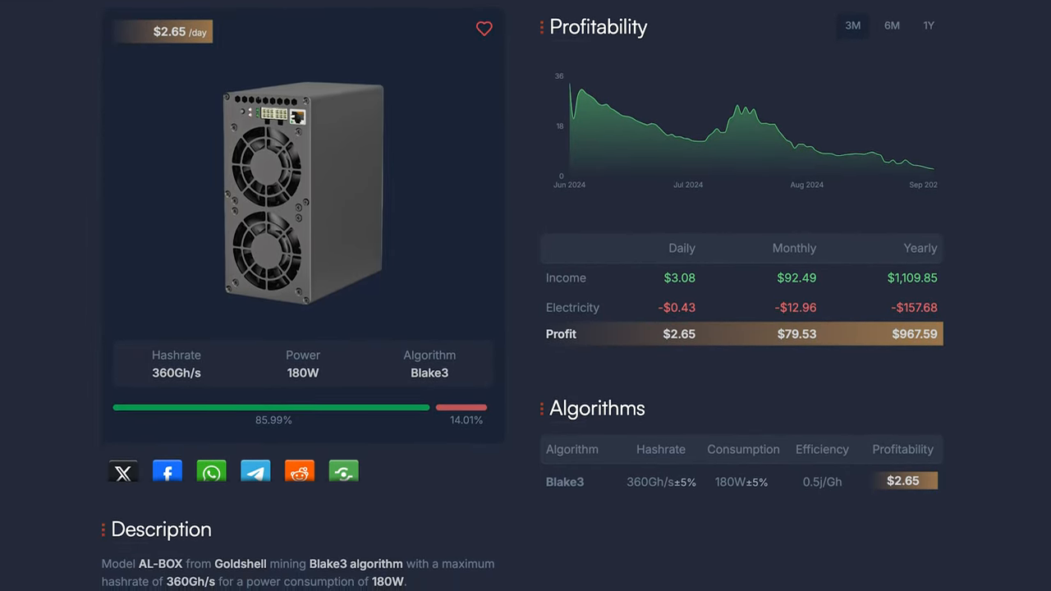